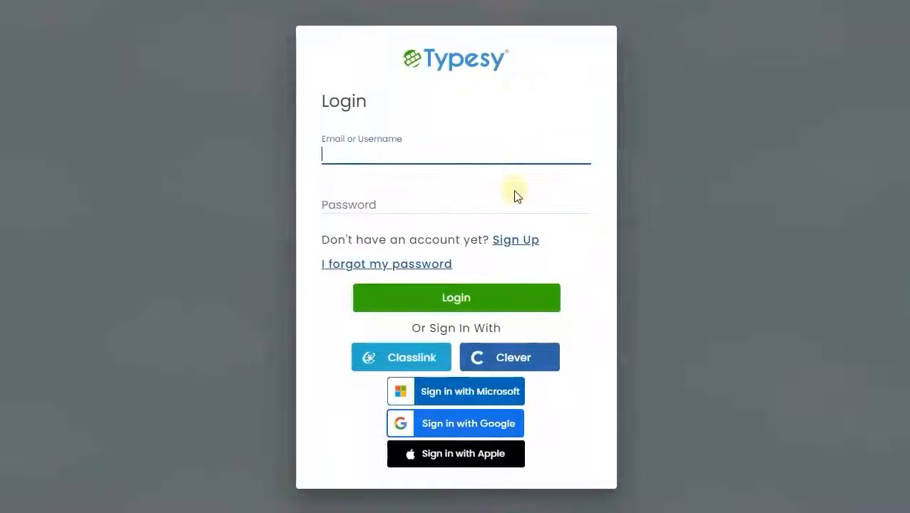
# - Log in to Typesy as sstudent_account1 with its password
pyautogui.write('sstudent_account1')
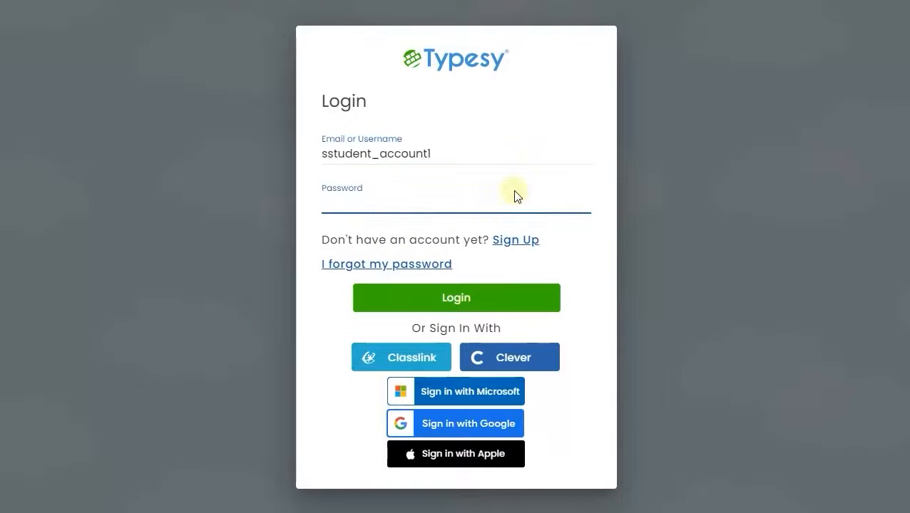
pyautogui.write('password')
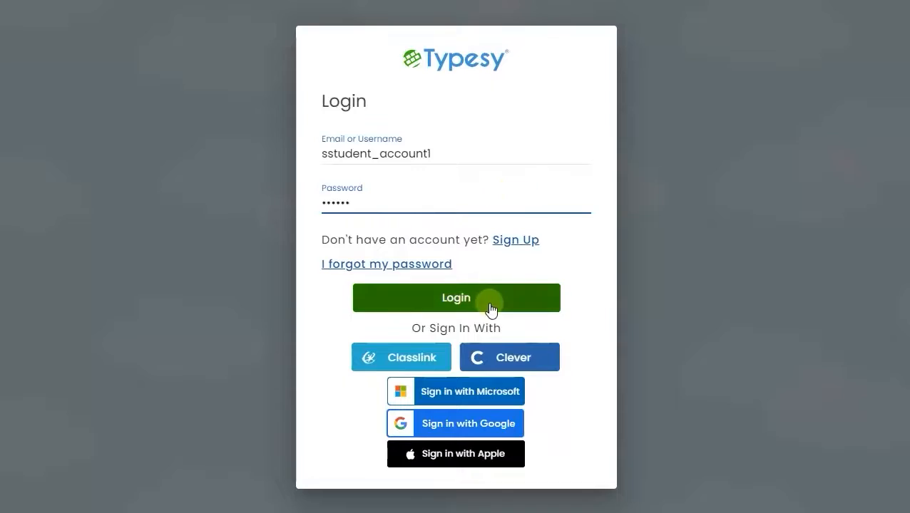
pyautogui.click(455, 297)
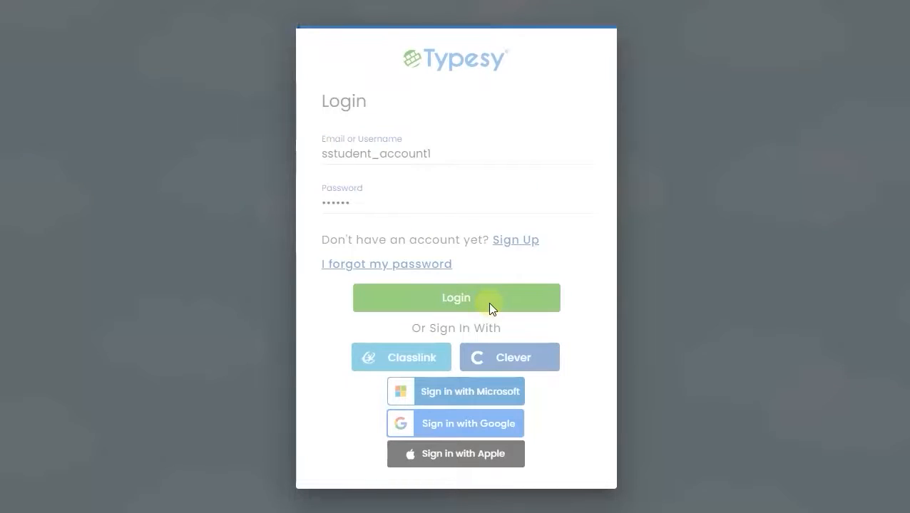
# - Browse the Common Core, TEKS, Cross-curricular, IT/Computer and Career/Success course categories
pyautogui.click(456, 297)
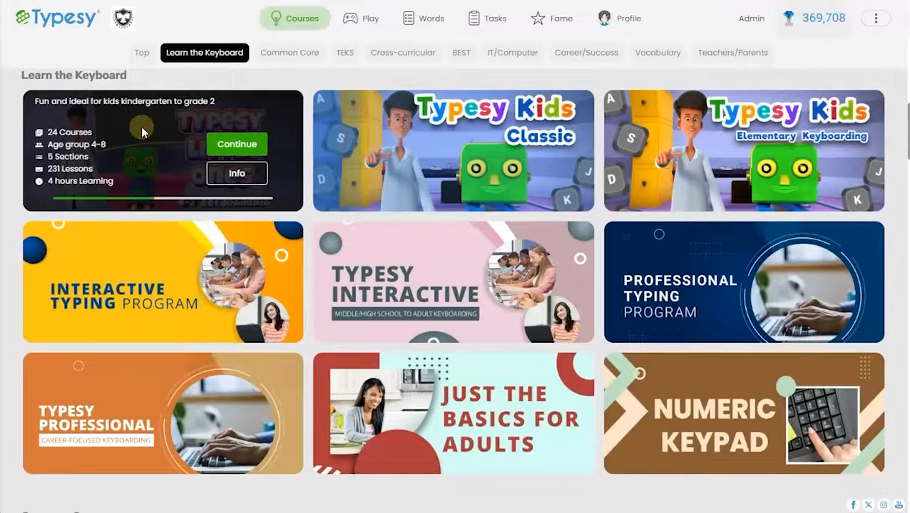
pyautogui.moveTo(514, 256)
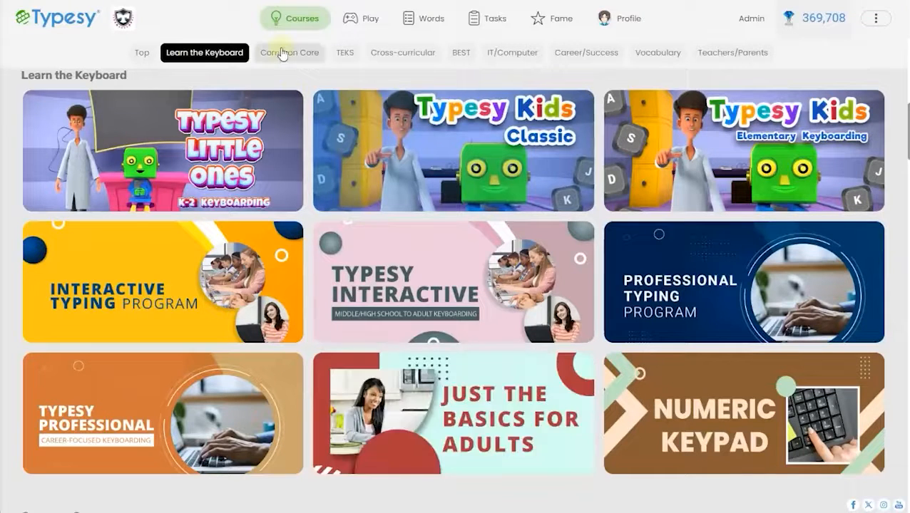
pyautogui.click(288, 52)
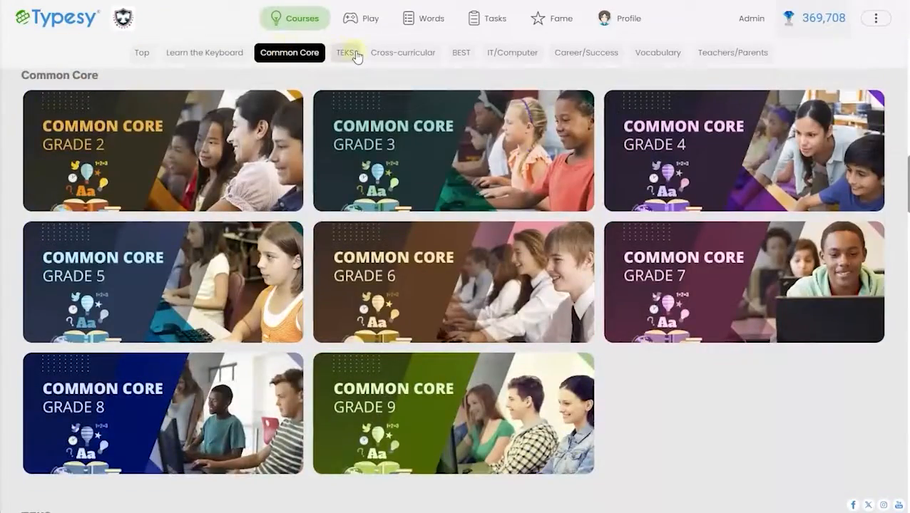
pyautogui.click(344, 52)
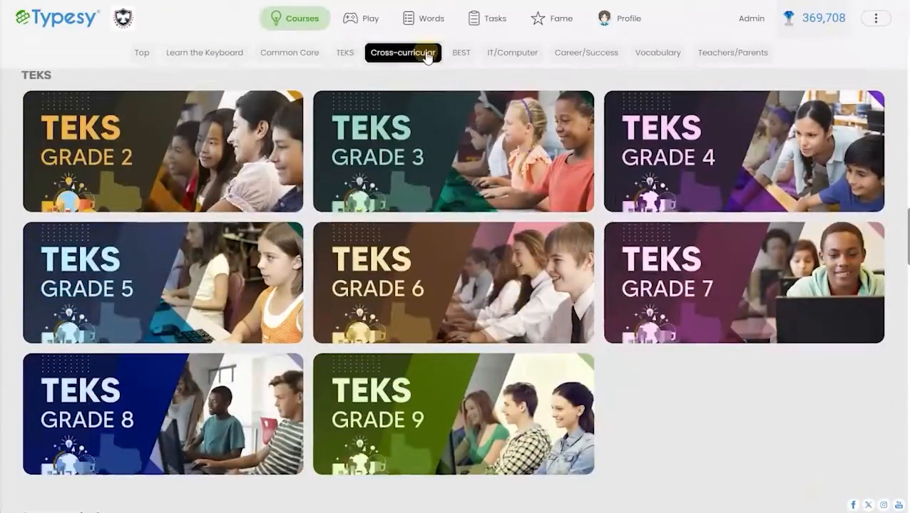
pyautogui.click(461, 52)
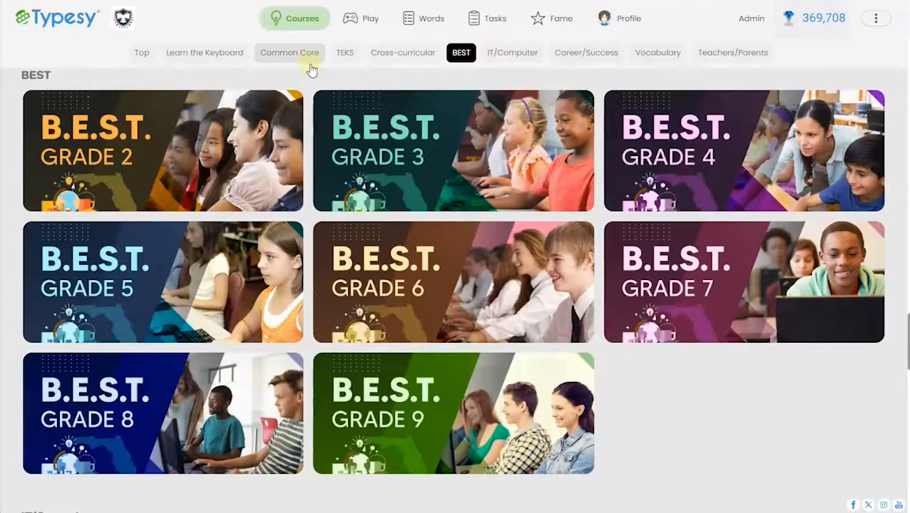
pyautogui.click(288, 52)
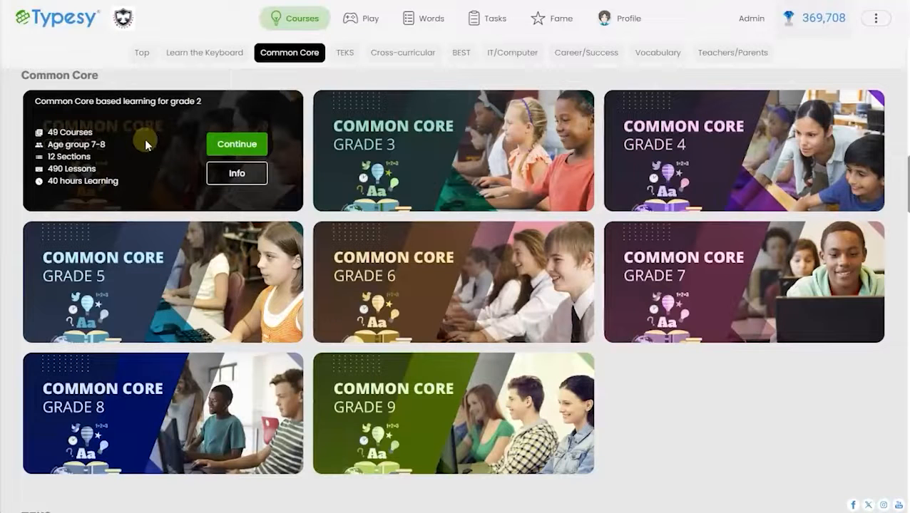
pyautogui.click(344, 52)
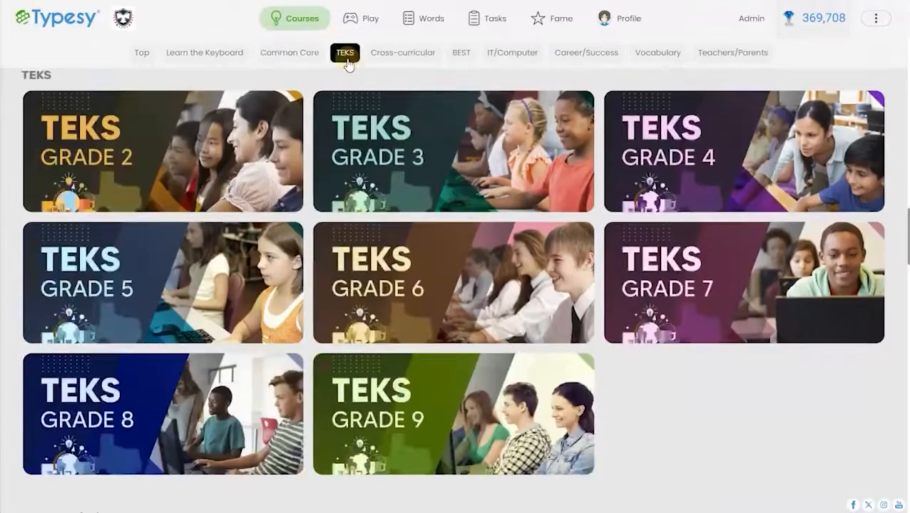
pyautogui.moveTo(157, 152)
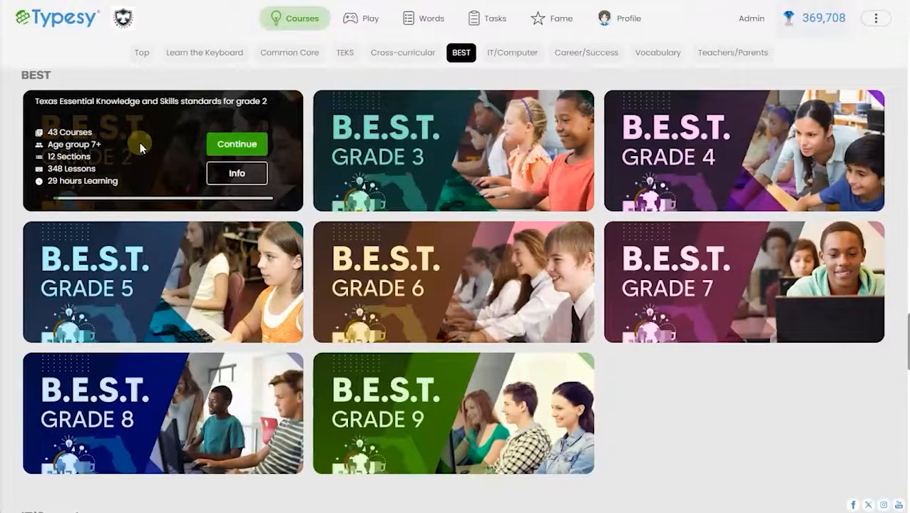
pyautogui.click(511, 52)
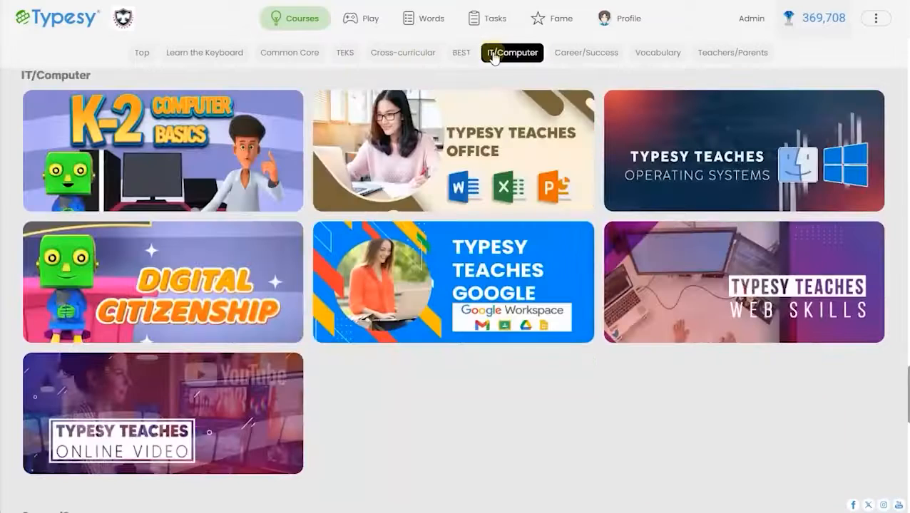
pyautogui.moveTo(421, 163)
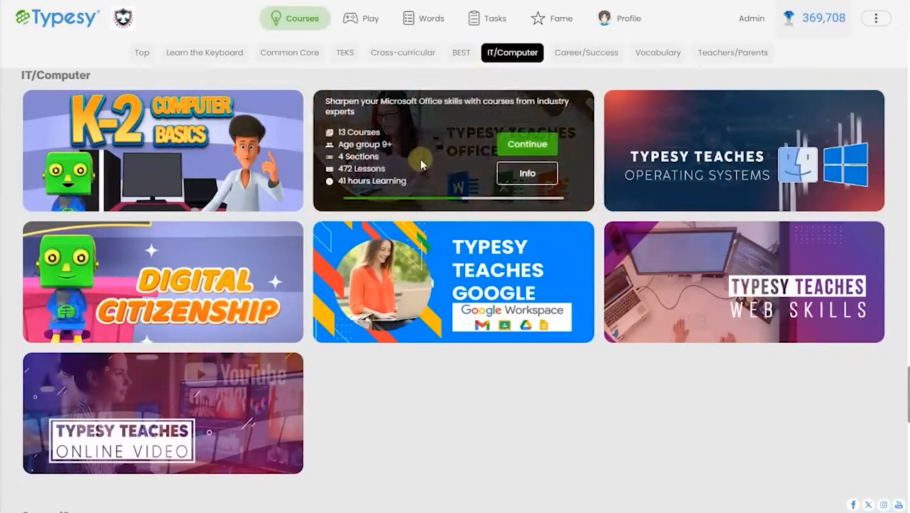
pyautogui.moveTo(417, 273)
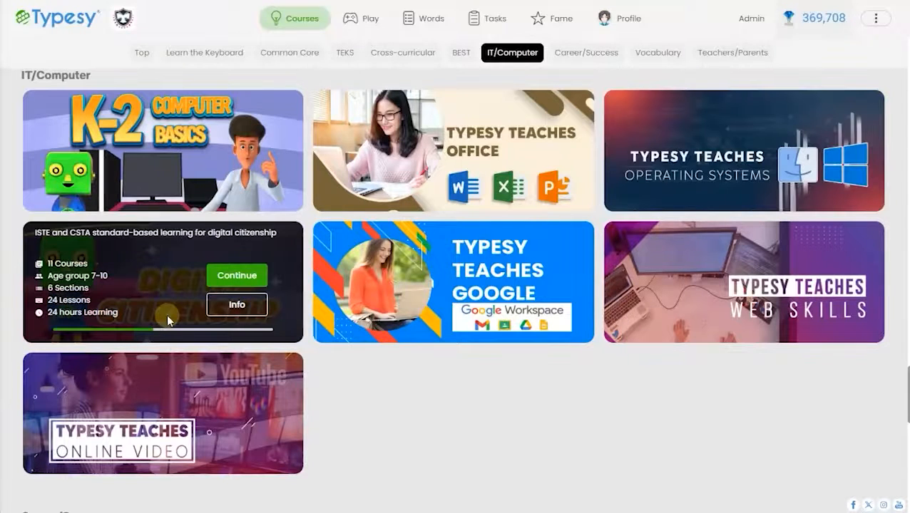
pyautogui.click(585, 52)
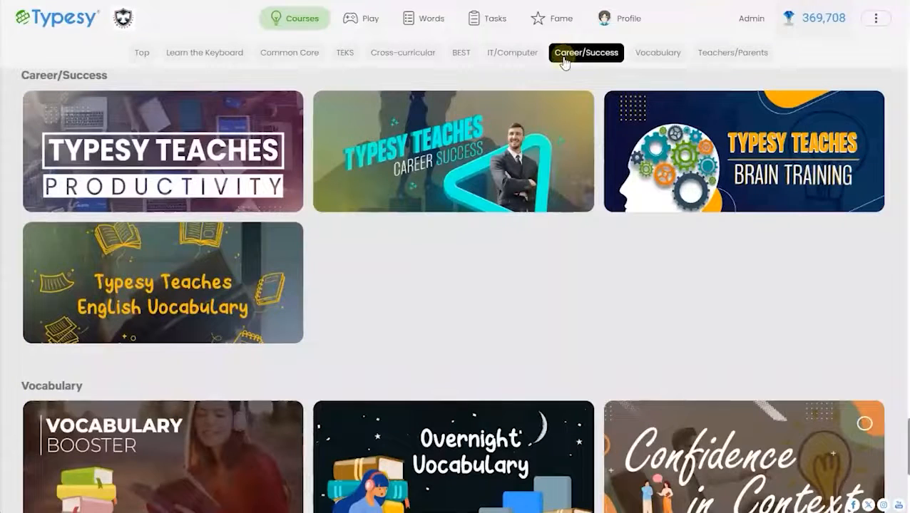
pyautogui.click(658, 52)
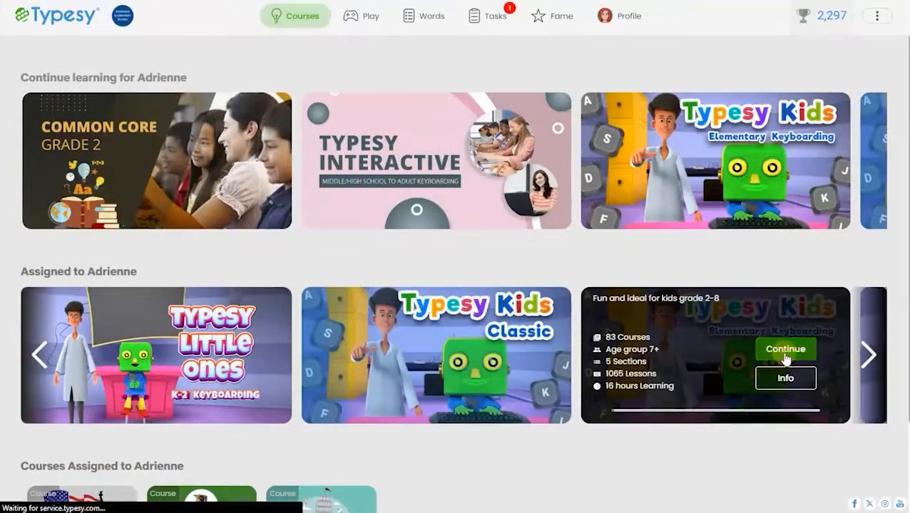
# - Continue Typesy Kids Elementary Keyboarding to play the Level 1 ASDF home row video
pyautogui.click(785, 349)
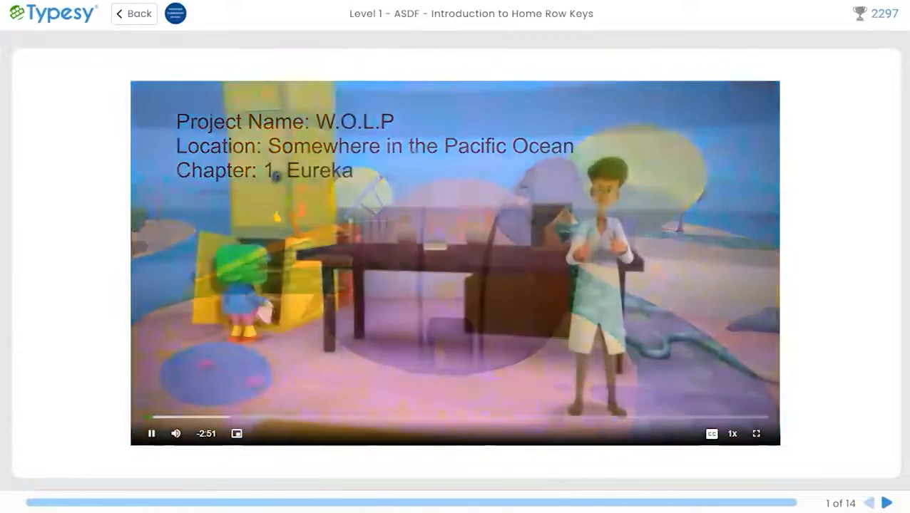
pyautogui.click(886, 502)
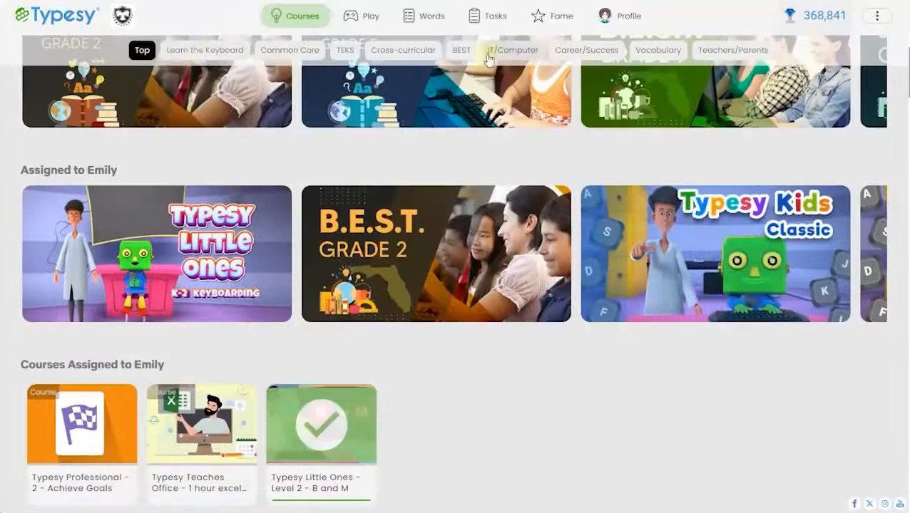
# - Open Typesy Kids Elementary Keyboarding from Learn the Keyboard to list its Home Row levels
pyautogui.click(204, 50)
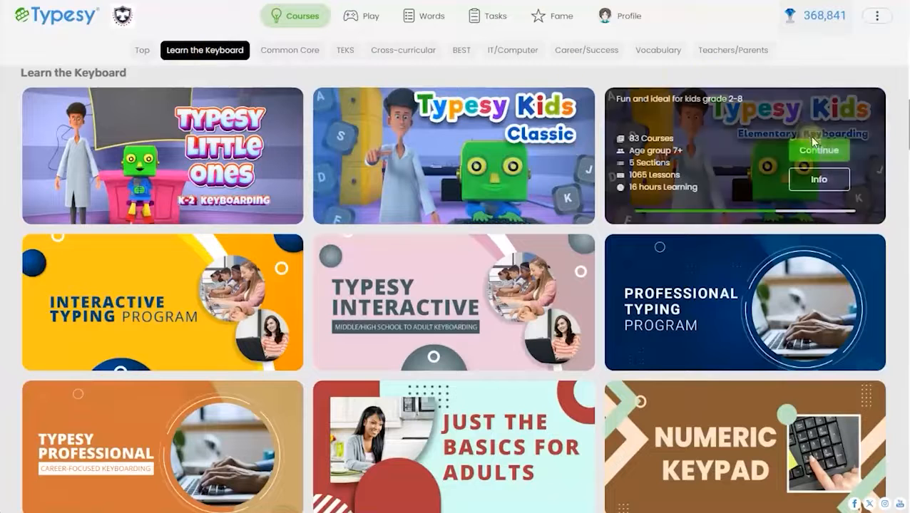
pyautogui.click(819, 150)
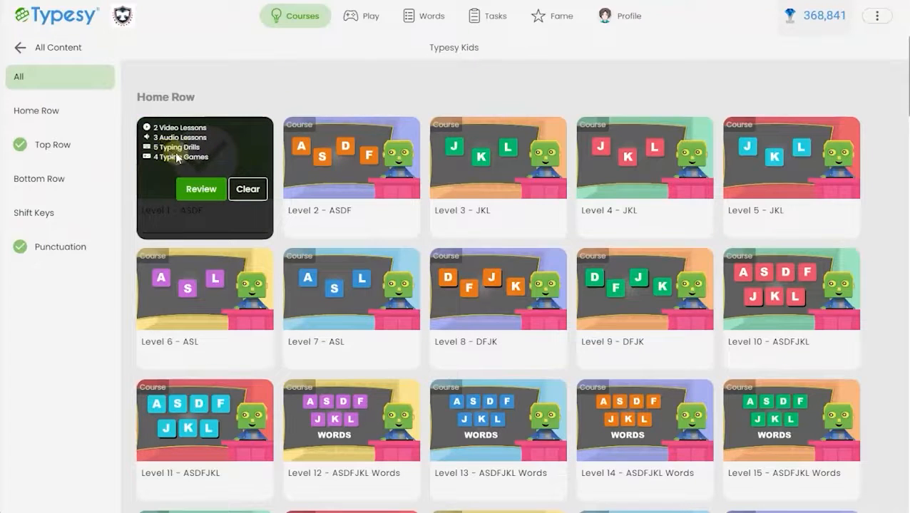
pyautogui.moveTo(356, 171)
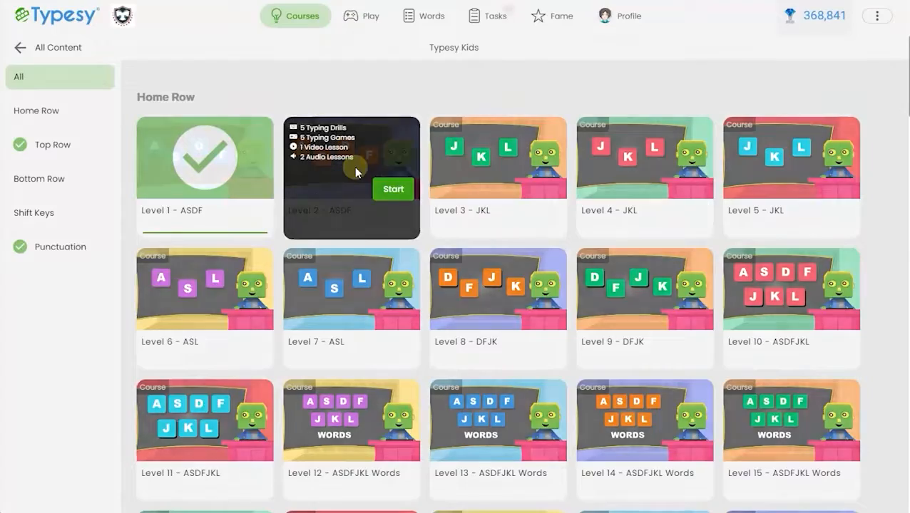
# - Browse the Play games page, then bring up the Hall of Fame leaderboard
pyautogui.click(361, 16)
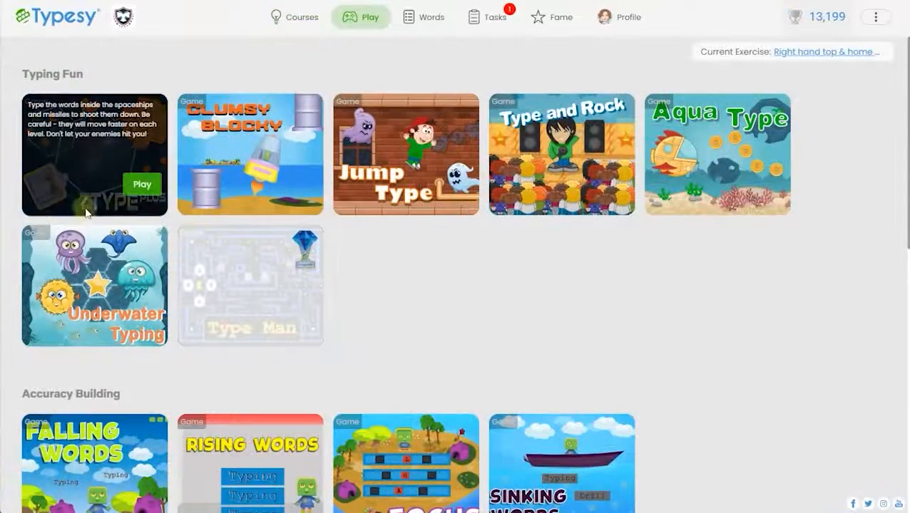
pyautogui.moveTo(538, 209)
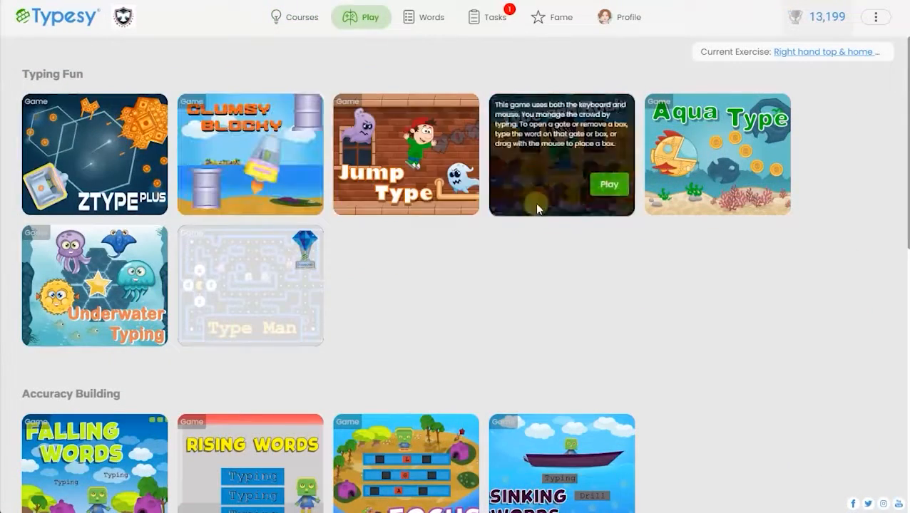
pyautogui.moveTo(104, 325)
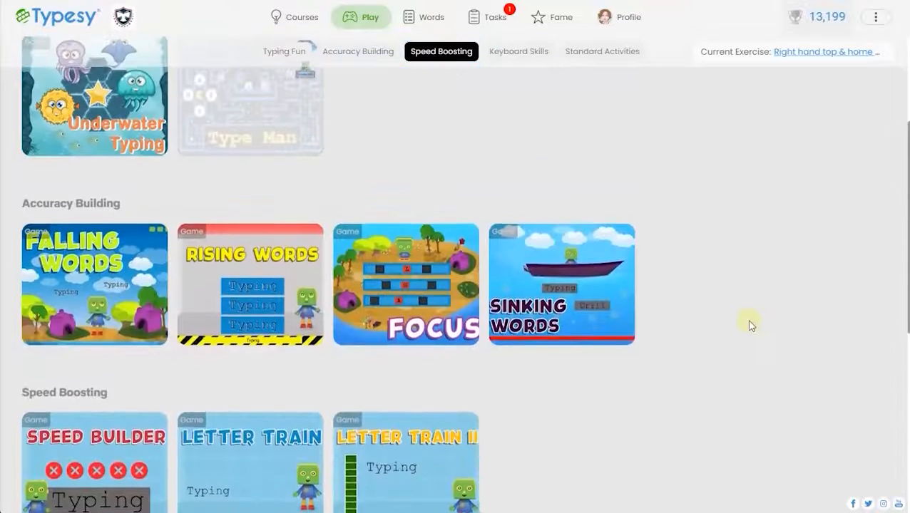
pyautogui.scroll(3)
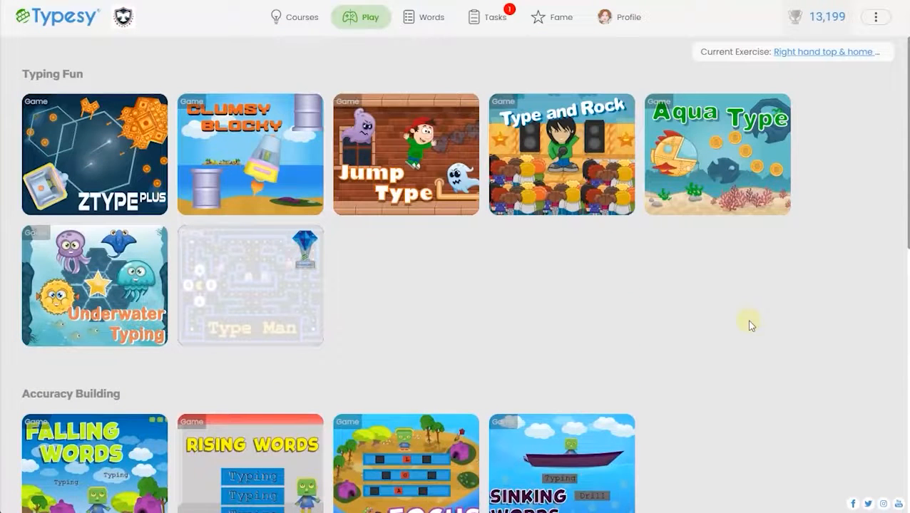
pyautogui.click(560, 16)
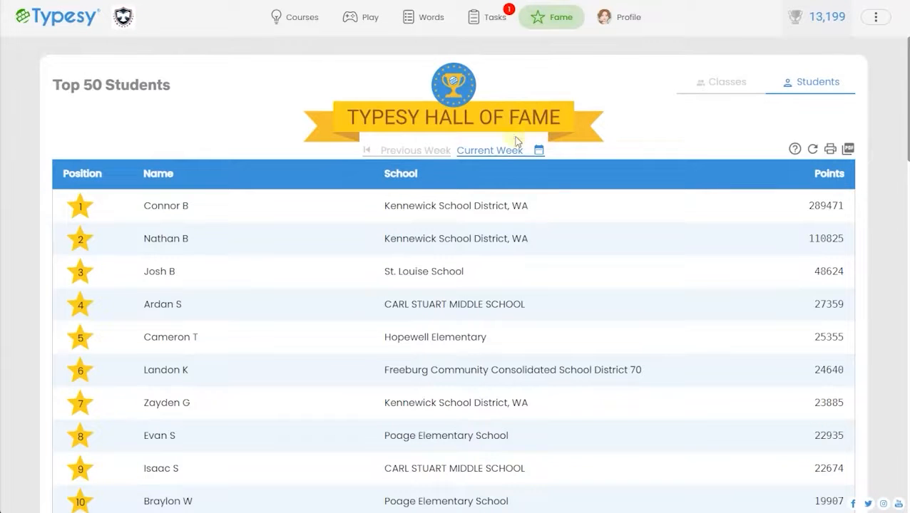
pyautogui.moveTo(657, 214)
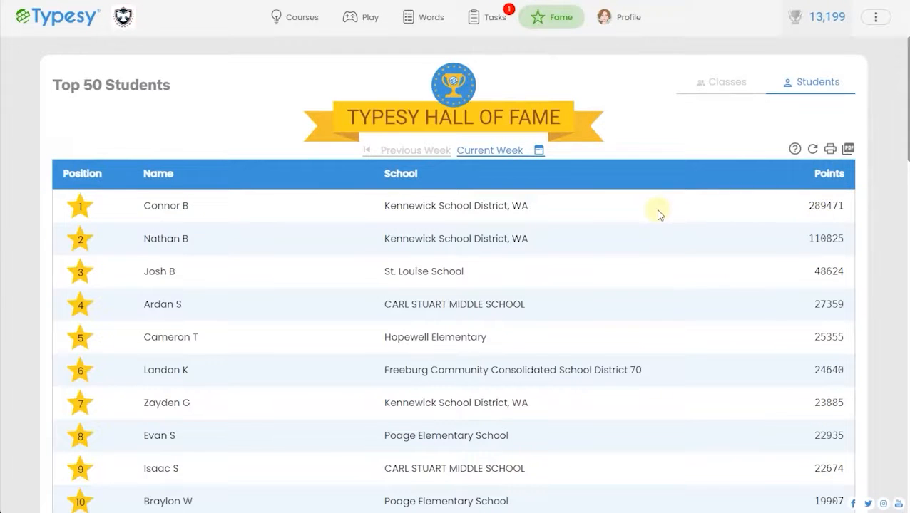
pyautogui.scroll(-3)
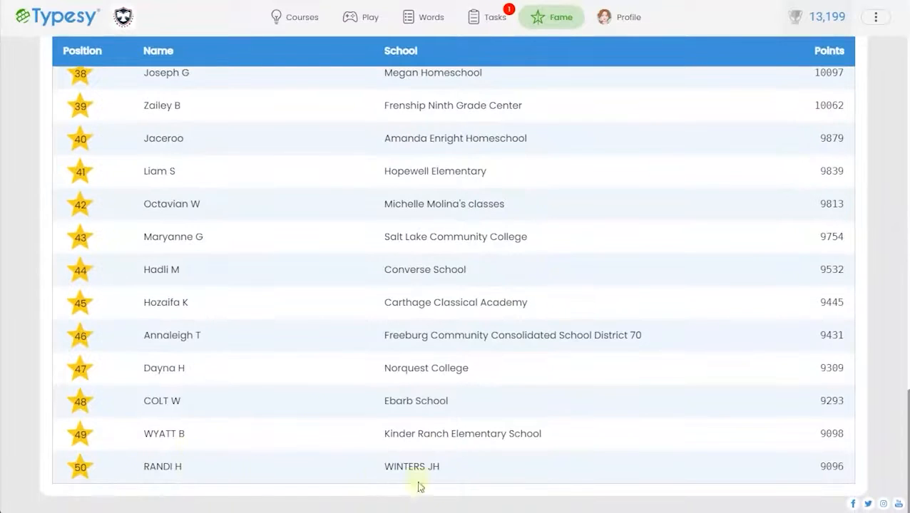
pyautogui.scroll(3)
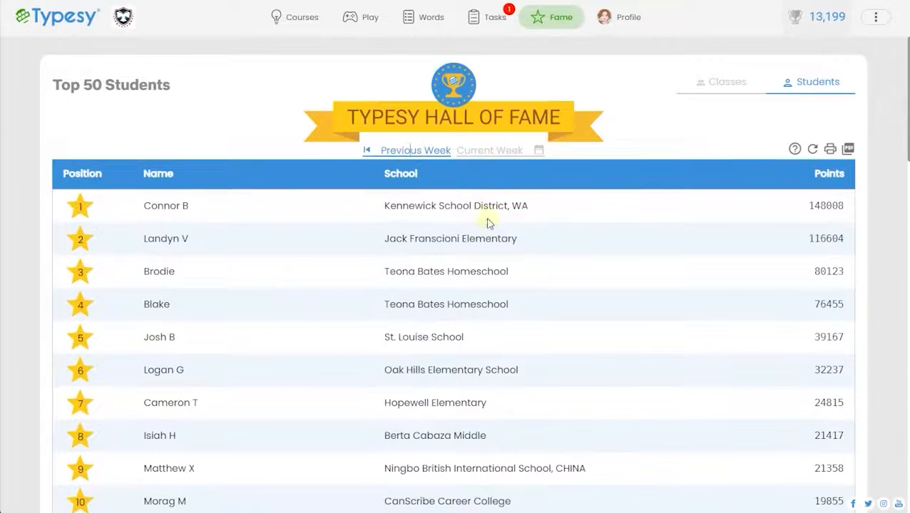
# - Save a seven-word list named 'Easy Word list', then start ZType Plus
pyautogui.click(361, 17)
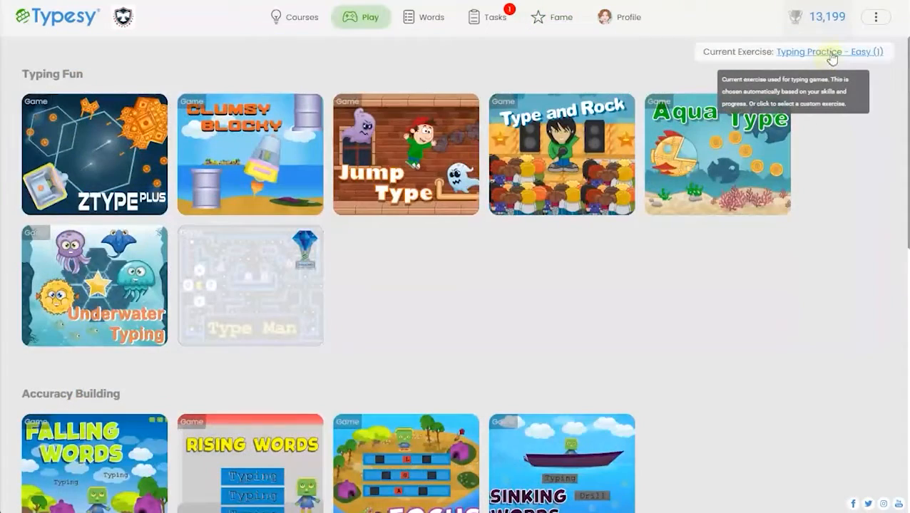
pyautogui.click(829, 52)
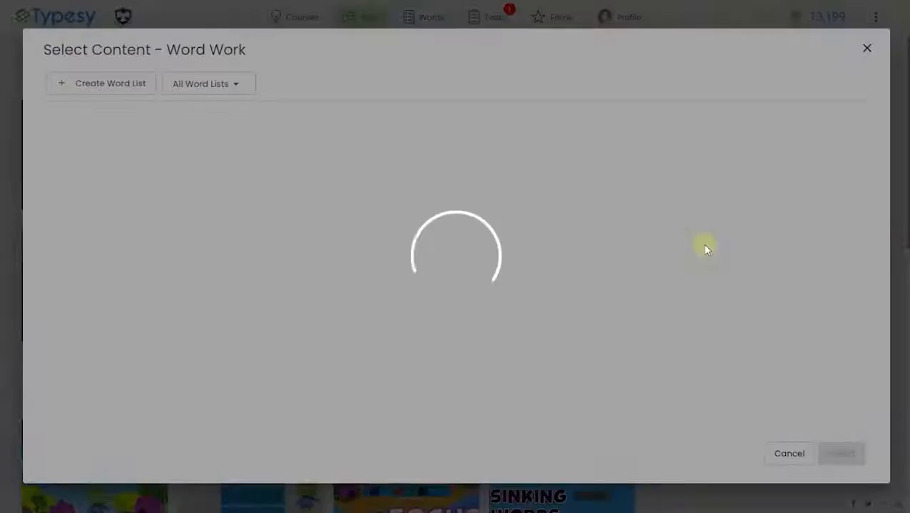
pyautogui.click(110, 83)
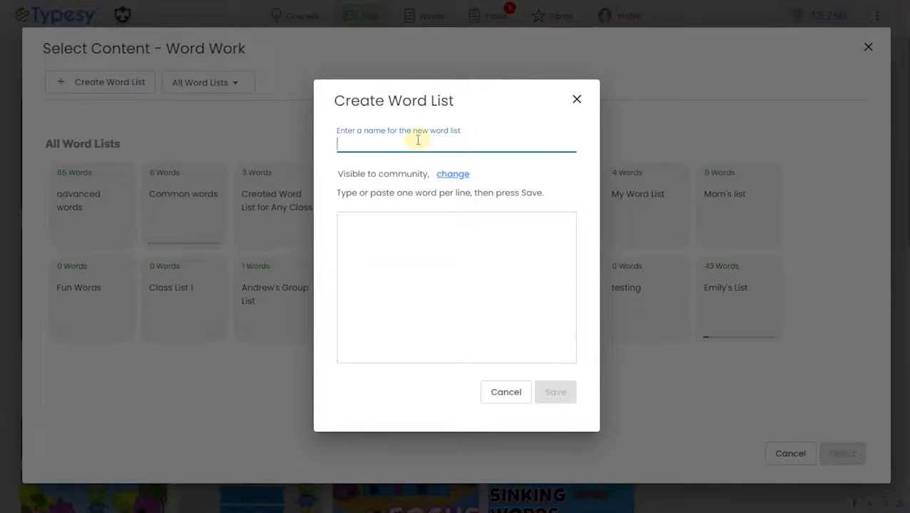
pyautogui.write('Easy Word list')
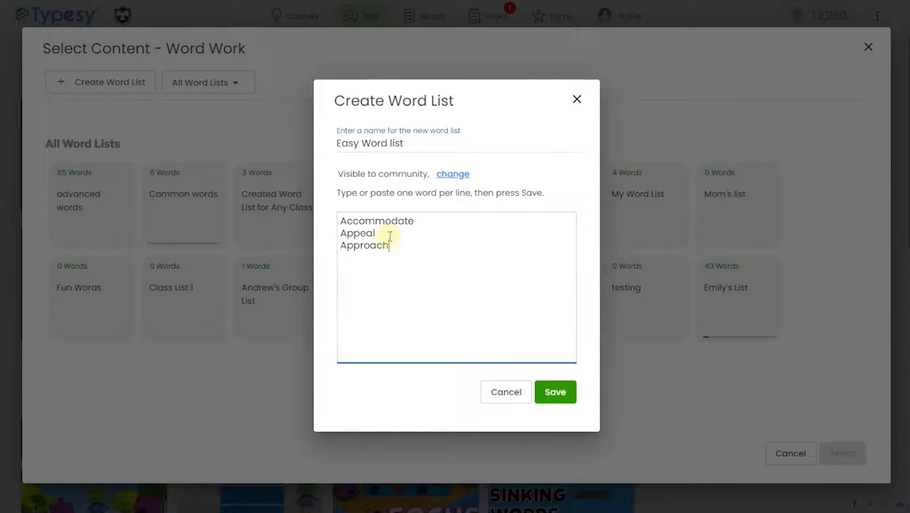
pyautogui.write('Contact')
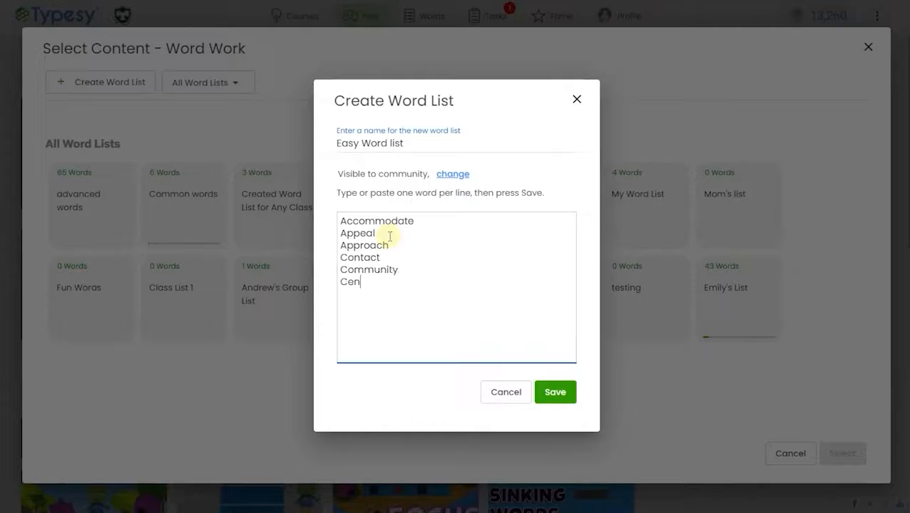
pyautogui.click(554, 392)
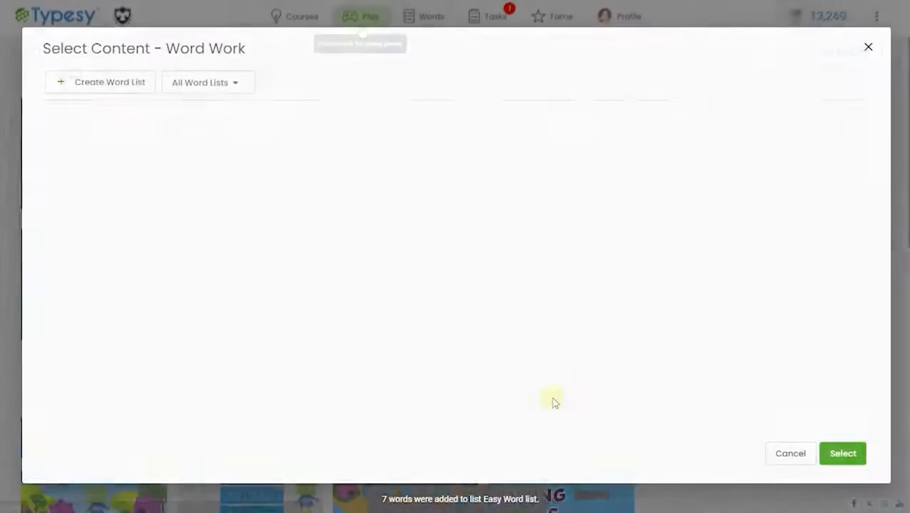
pyautogui.click(841, 453)
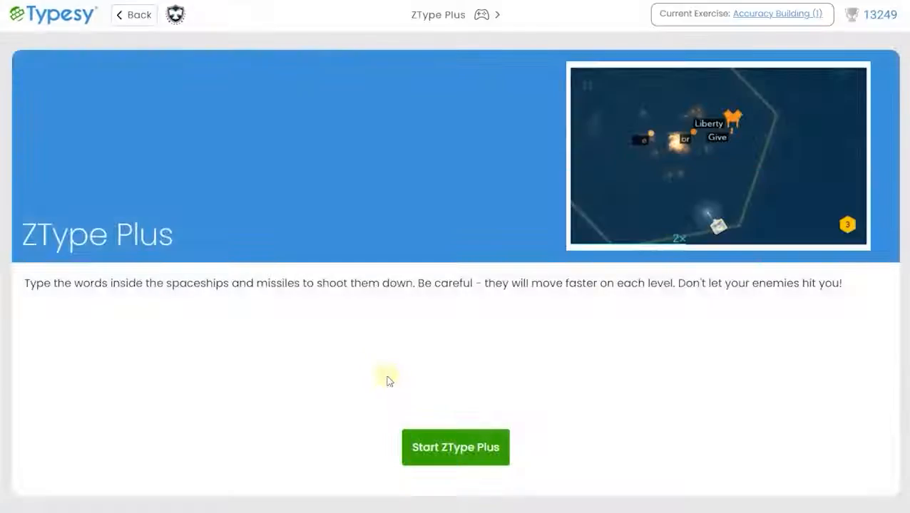
pyautogui.click(455, 447)
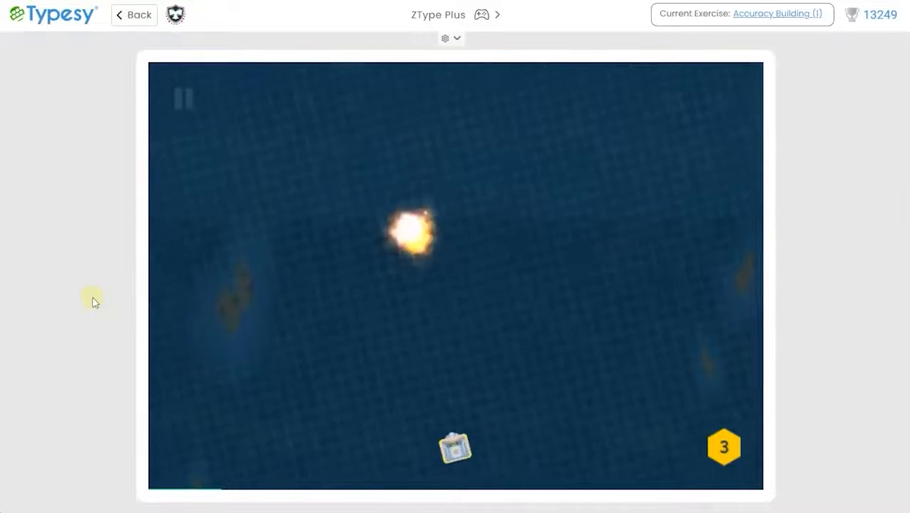
# - Exit ZType Plus, start a Clumsy Blocky round, then go to the Profile dashboard
pyautogui.click(133, 14)
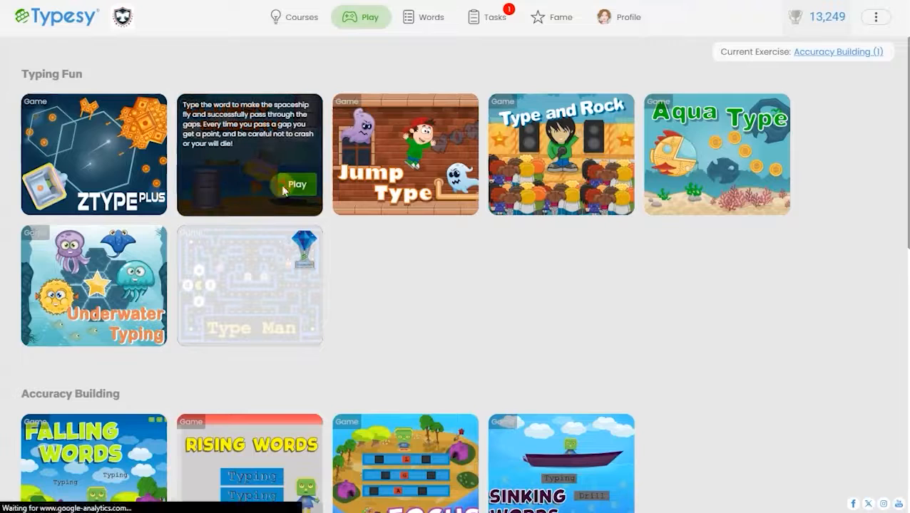
pyautogui.click(297, 184)
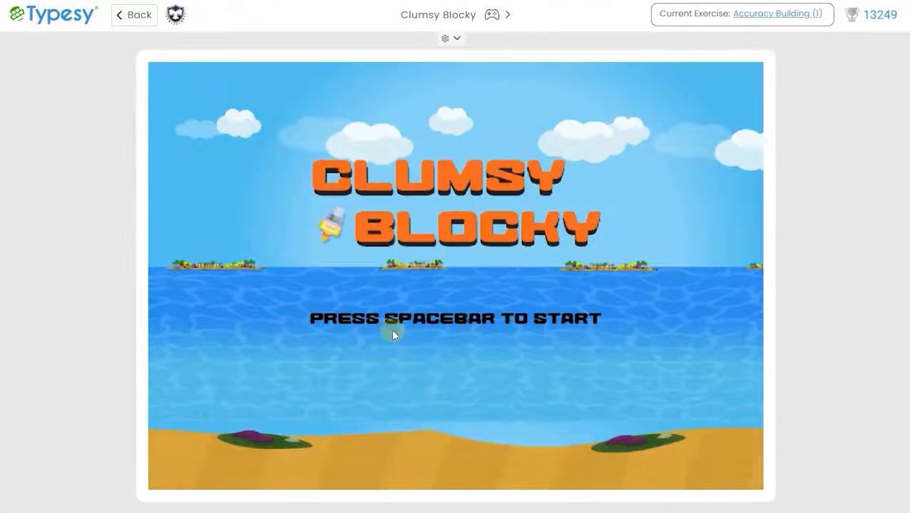
pyautogui.press('space')
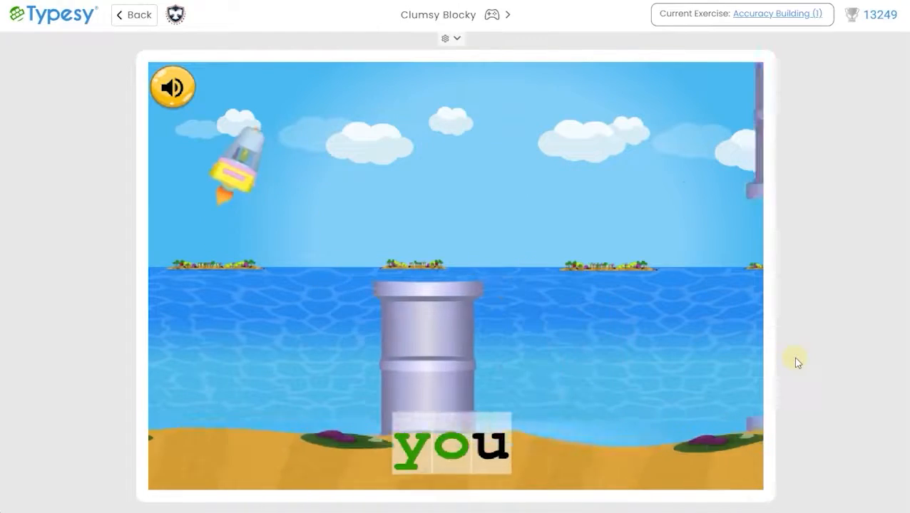
pyautogui.click(616, 16)
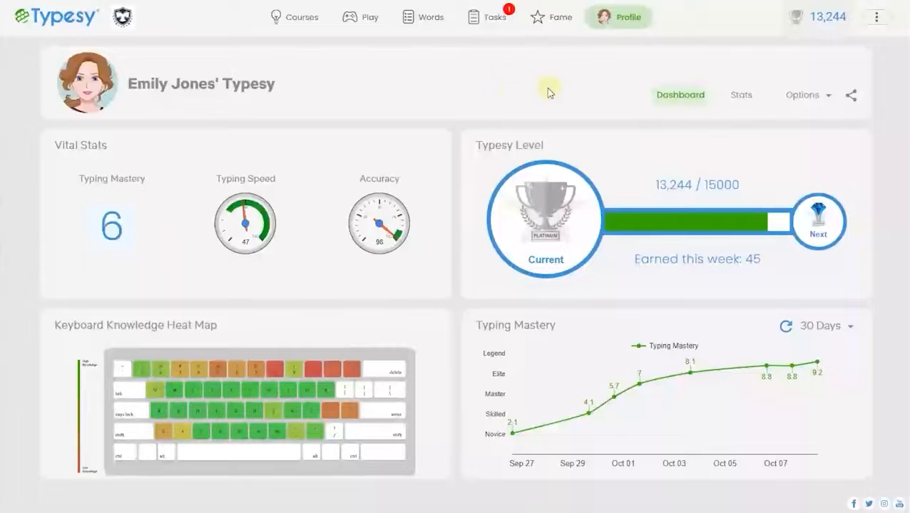
pyautogui.moveTo(282, 105)
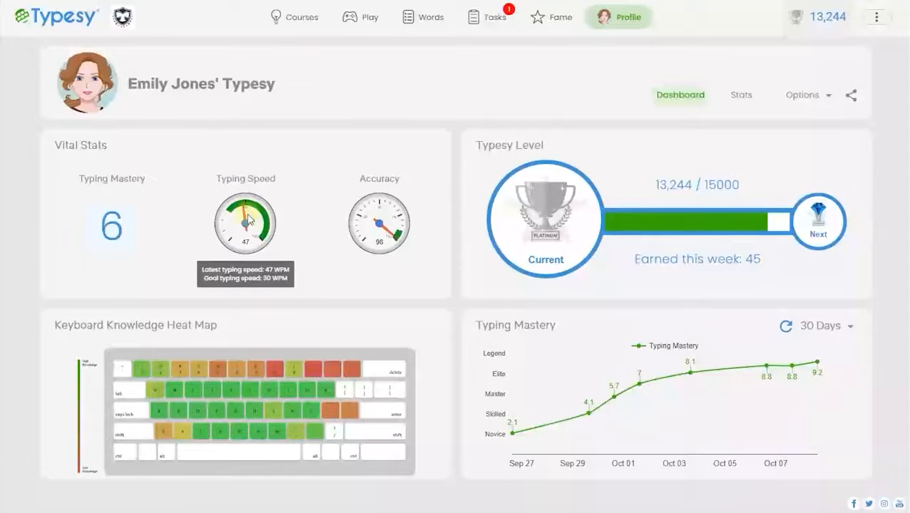
pyautogui.moveTo(420, 168)
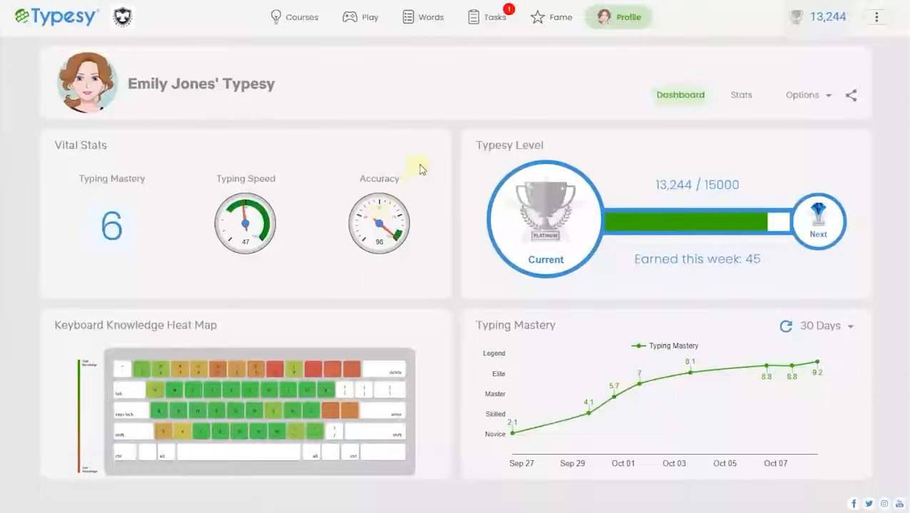
pyautogui.moveTo(318, 450)
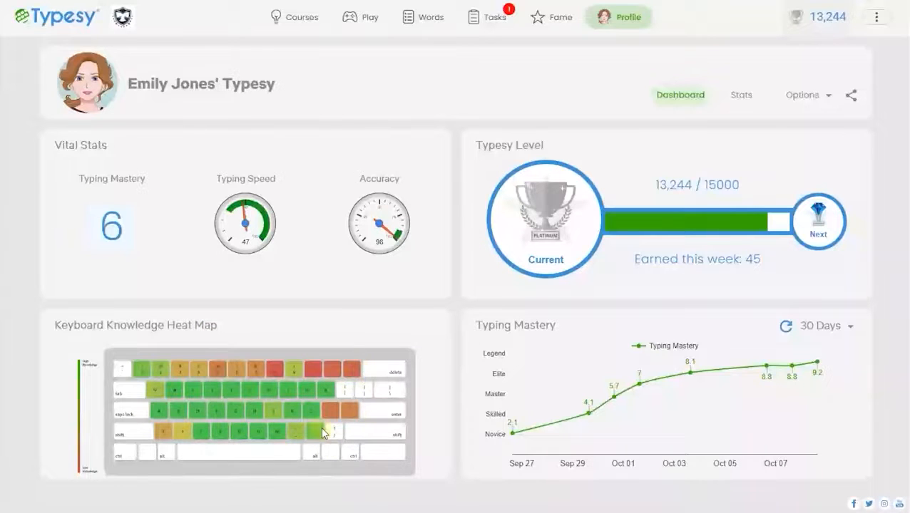
pyautogui.moveTo(682, 227)
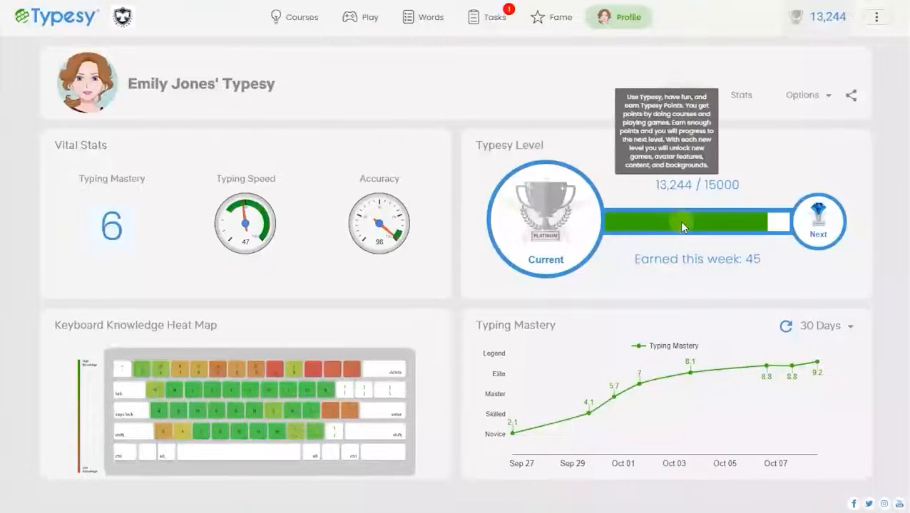
pyautogui.moveTo(658, 226)
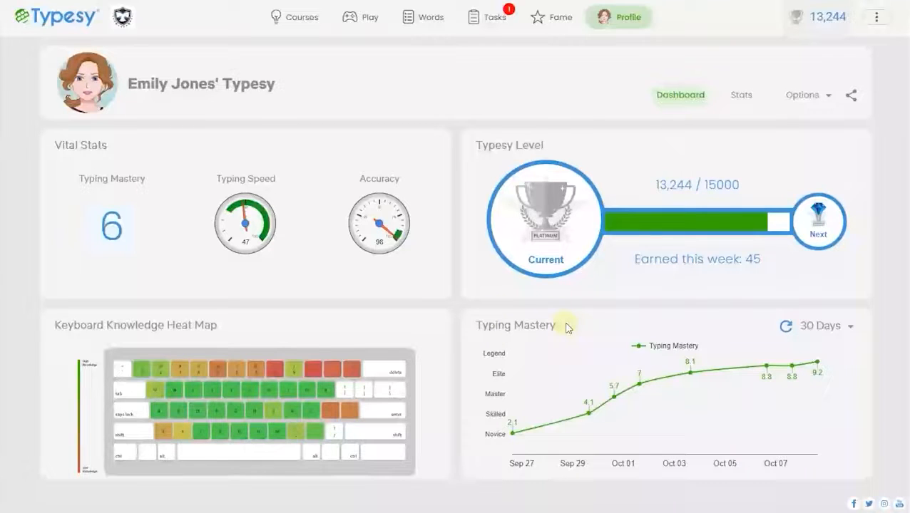
pyautogui.moveTo(754, 326)
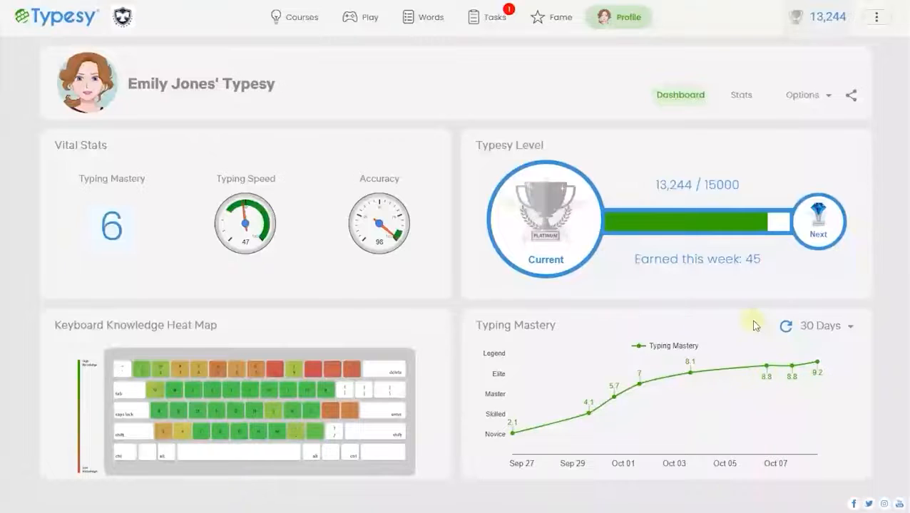
# - View the 30-day Typing Mastery chart under Stats, then go to Words
pyautogui.click(741, 94)
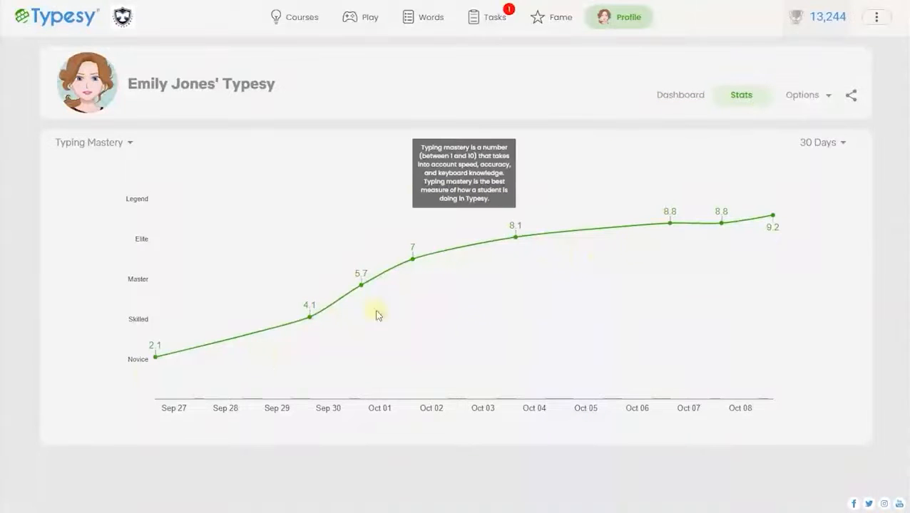
pyautogui.click(424, 15)
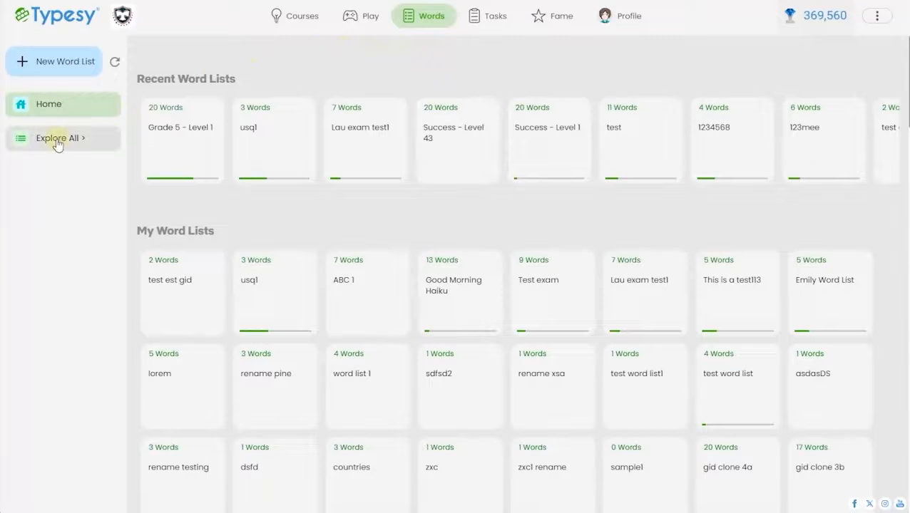
# - Explore all word lists, choose Grade 5, and select Grade 5 - Level 1
pyautogui.click(60, 138)
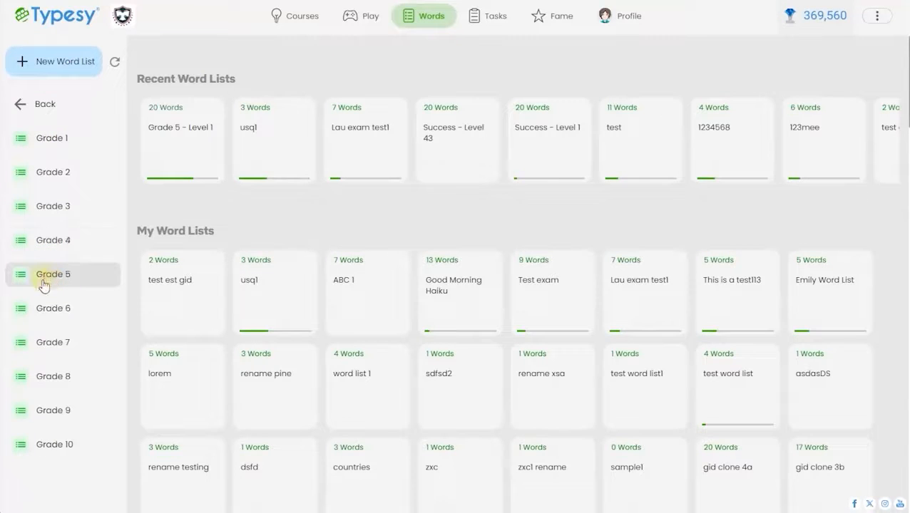
pyautogui.click(53, 274)
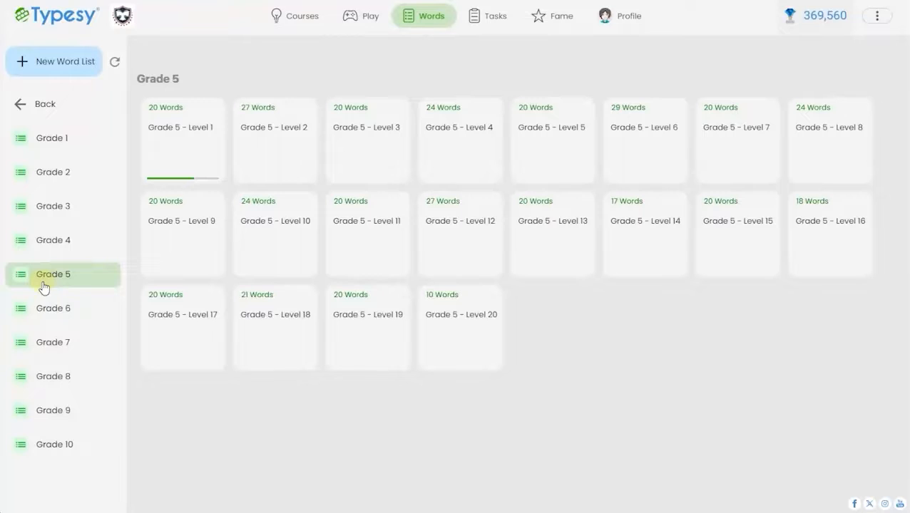
pyautogui.moveTo(182, 140)
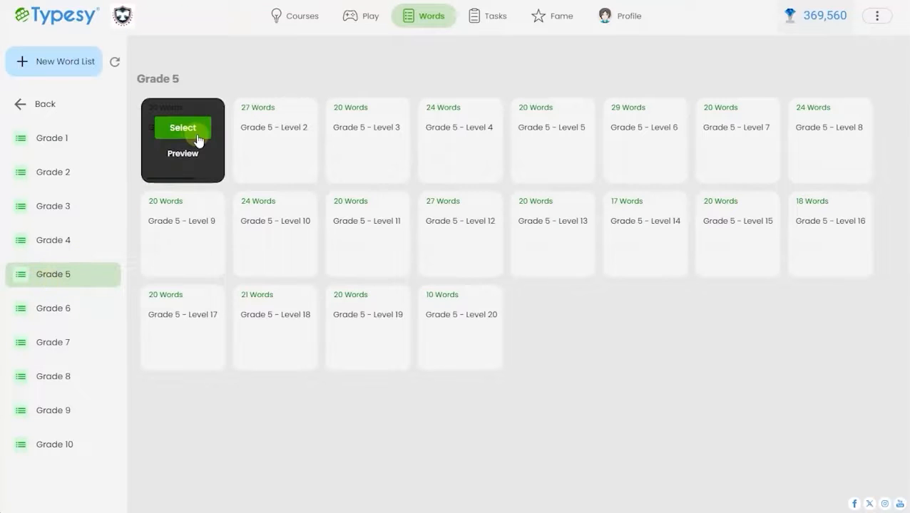
pyautogui.click(183, 128)
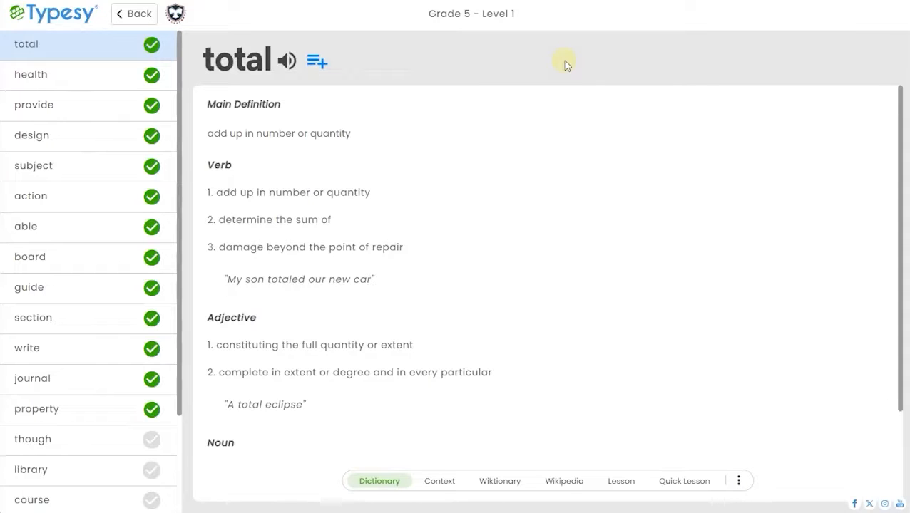
# - Display the Context example sentences for the word 'total'
pyautogui.click(439, 480)
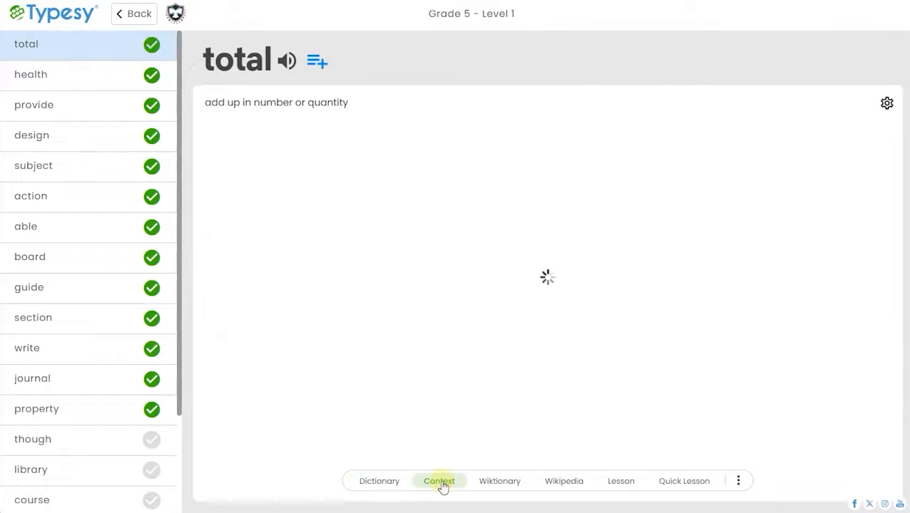
pyautogui.click(438, 481)
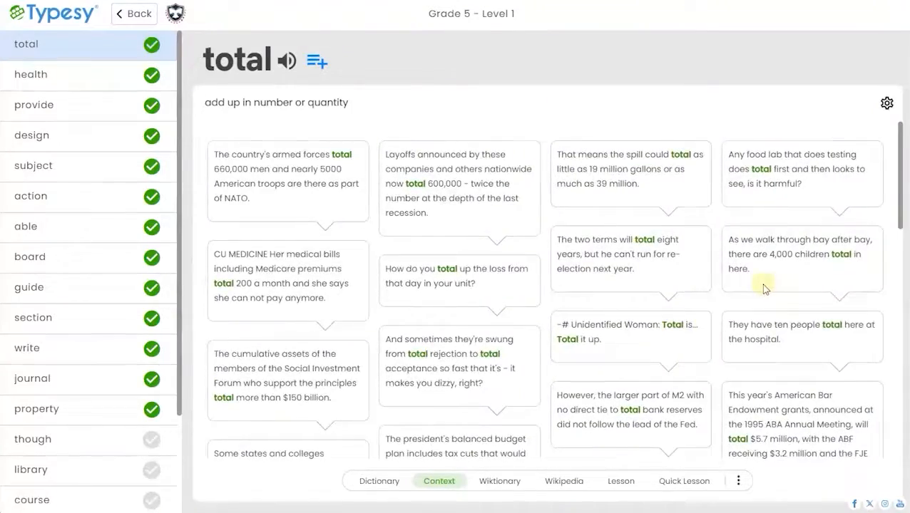
pyautogui.moveTo(754, 298)
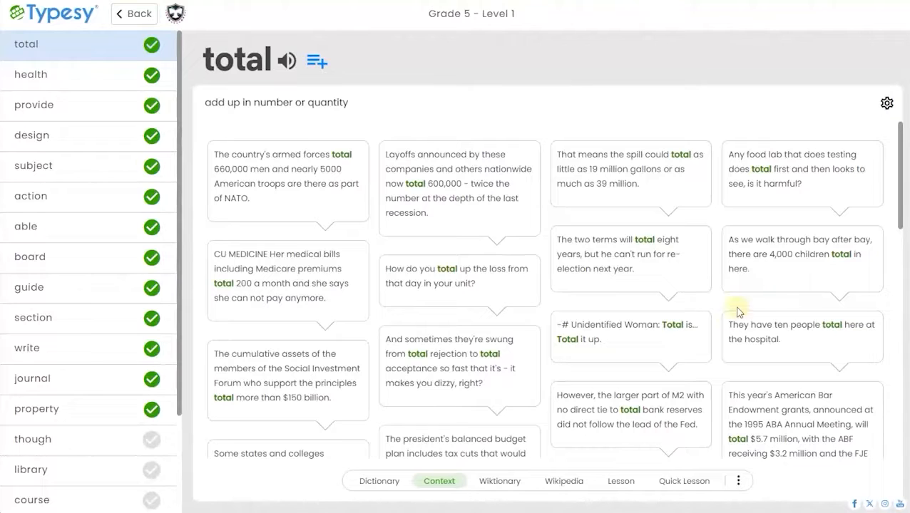
pyautogui.click(563, 480)
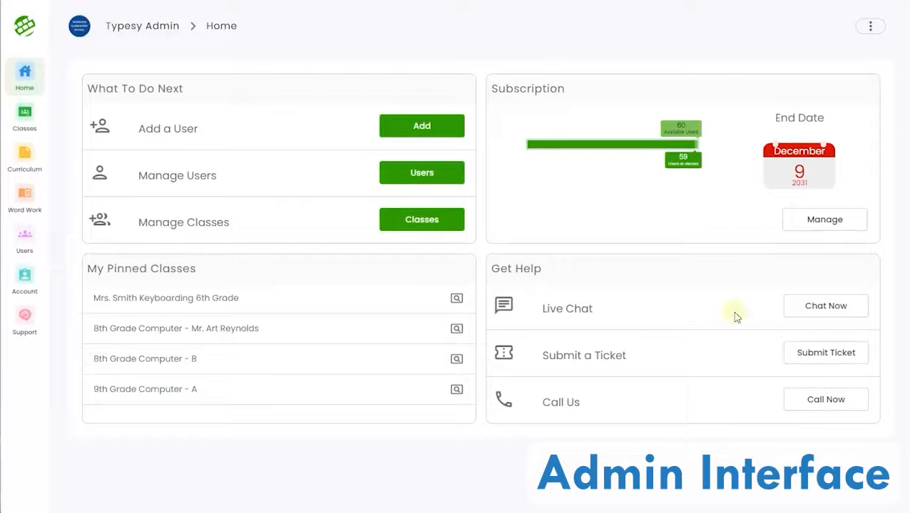
pyautogui.moveTo(650, 213)
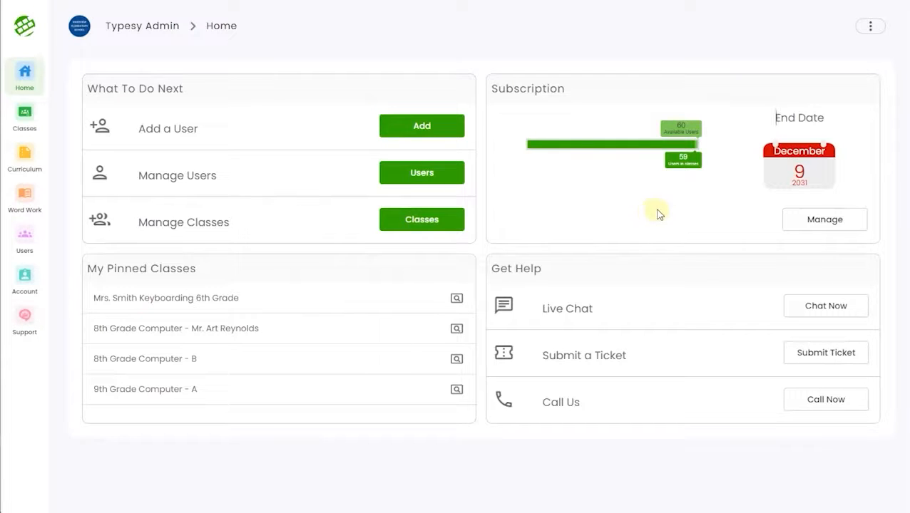
pyautogui.moveTo(72, 181)
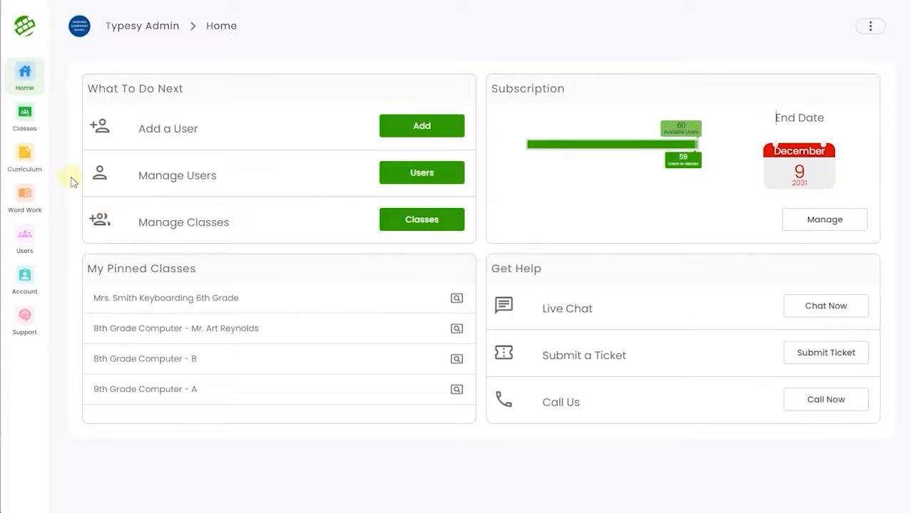
# - Browse the curriculum catalog, then filter courses to Learn the Keyboard for Grade 2
pyautogui.click(23, 155)
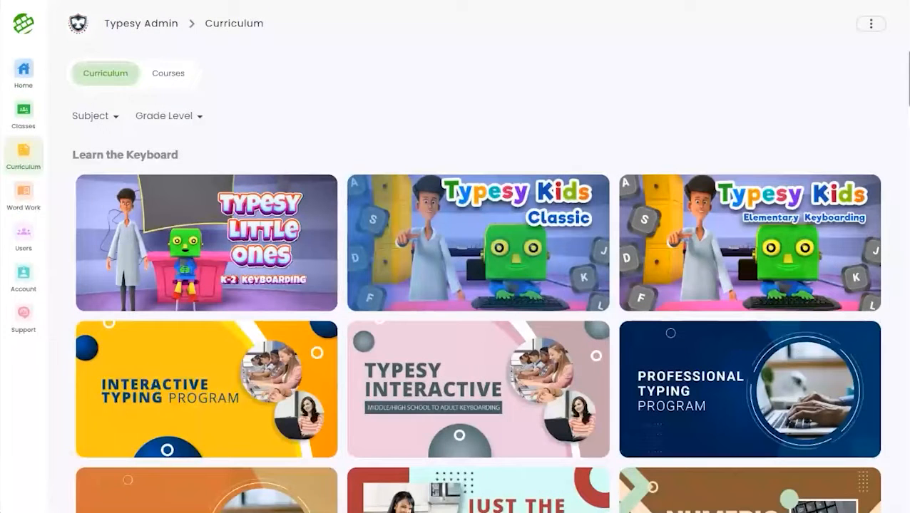
pyautogui.moveTo(663, 120)
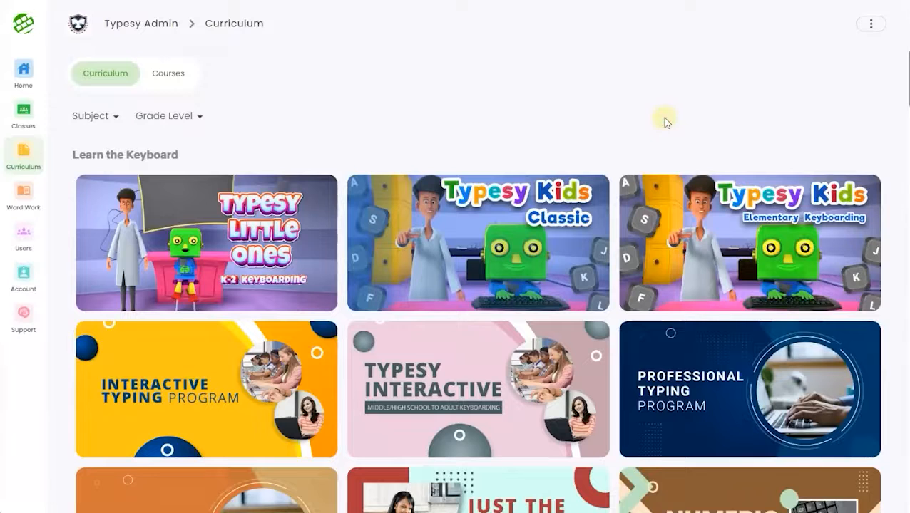
pyautogui.moveTo(667, 111)
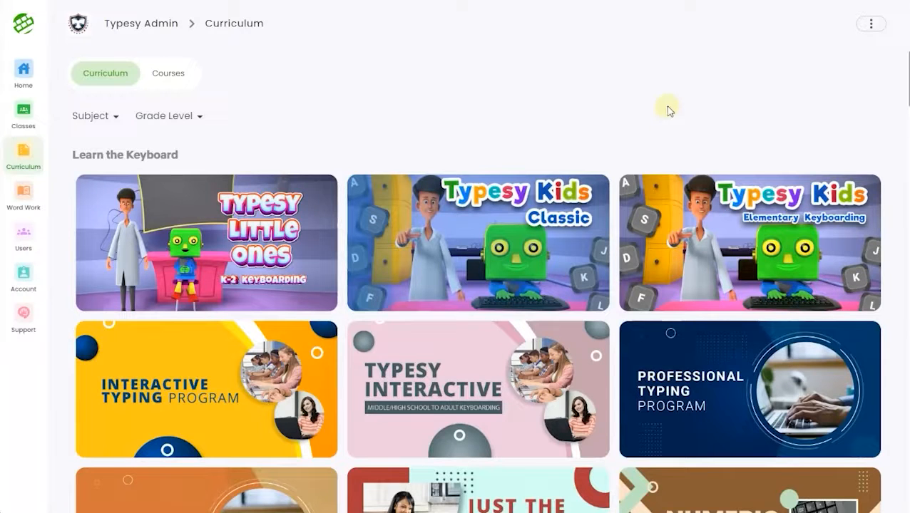
pyautogui.moveTo(503, 232)
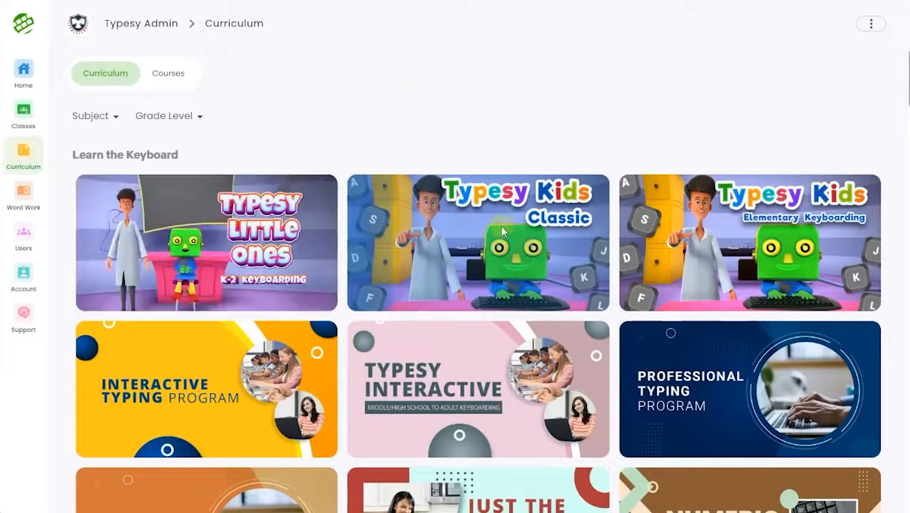
pyautogui.moveTo(748, 243)
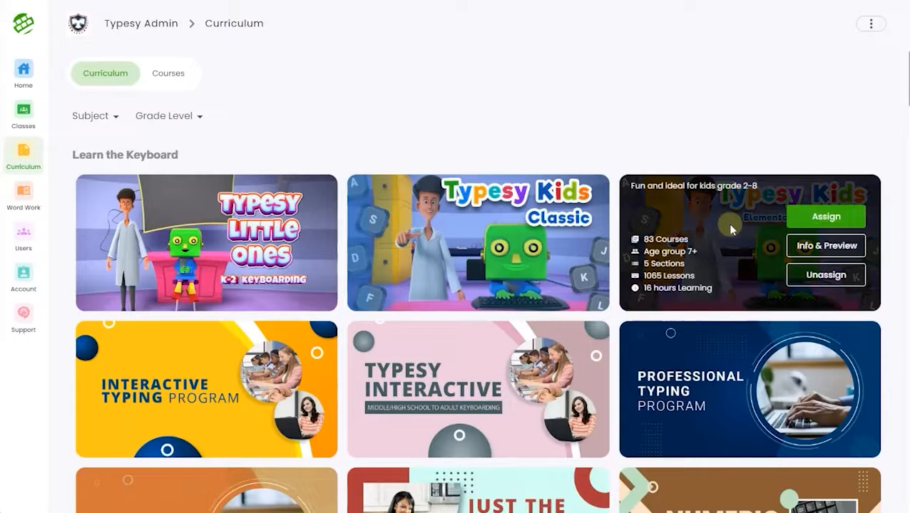
pyautogui.moveTo(160, 364)
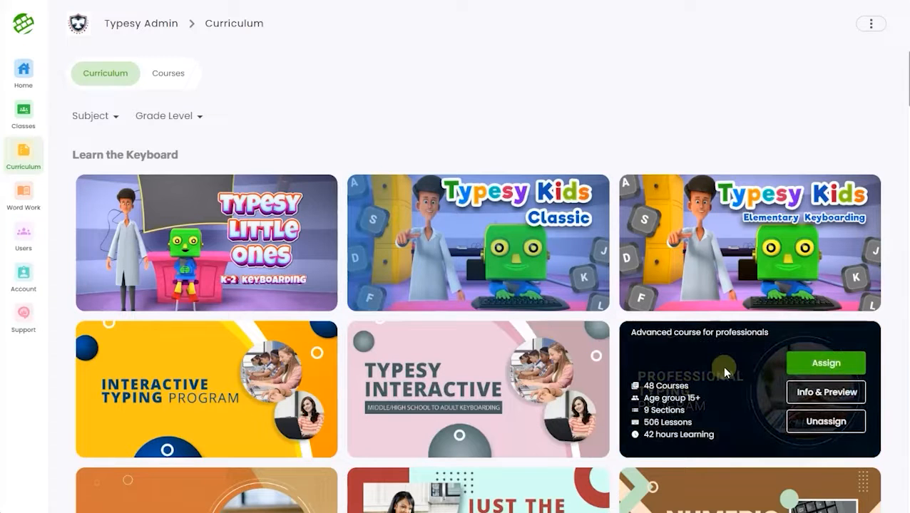
pyautogui.scroll(-3)
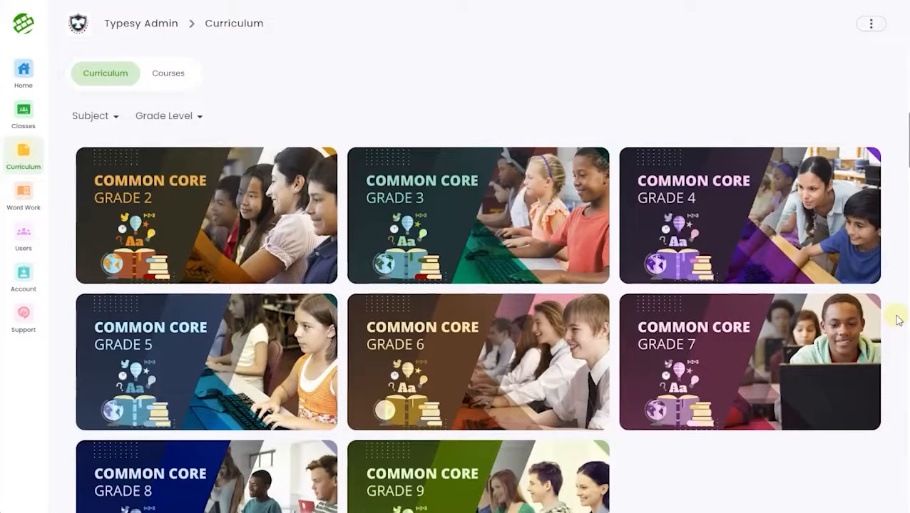
pyautogui.scroll(-3)
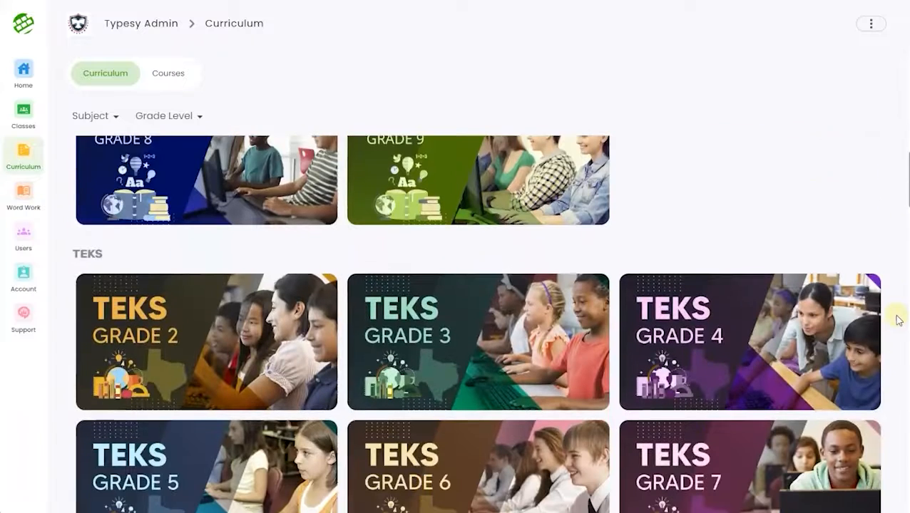
pyautogui.scroll(-3)
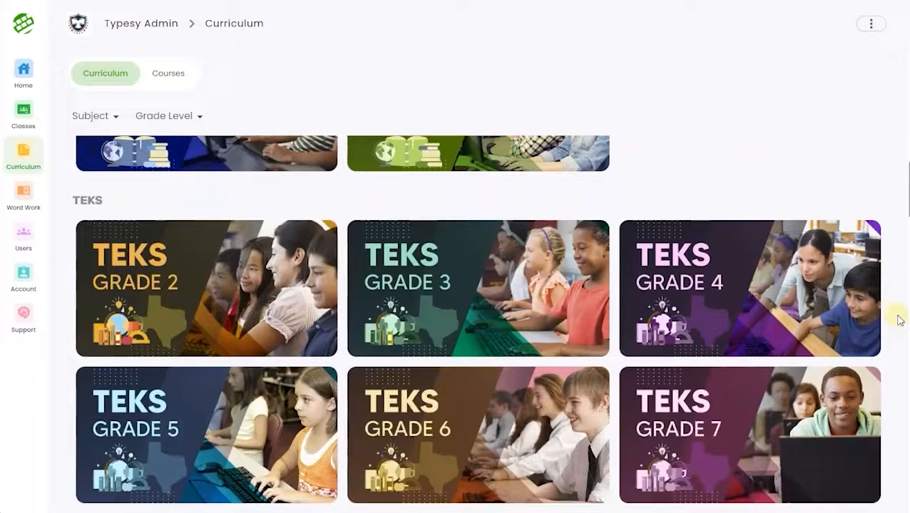
pyautogui.scroll(-3)
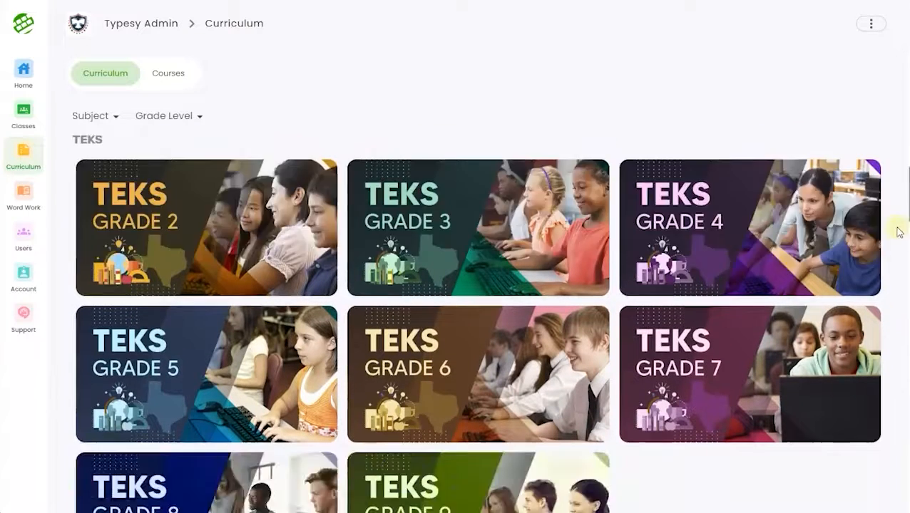
pyautogui.scroll(-3)
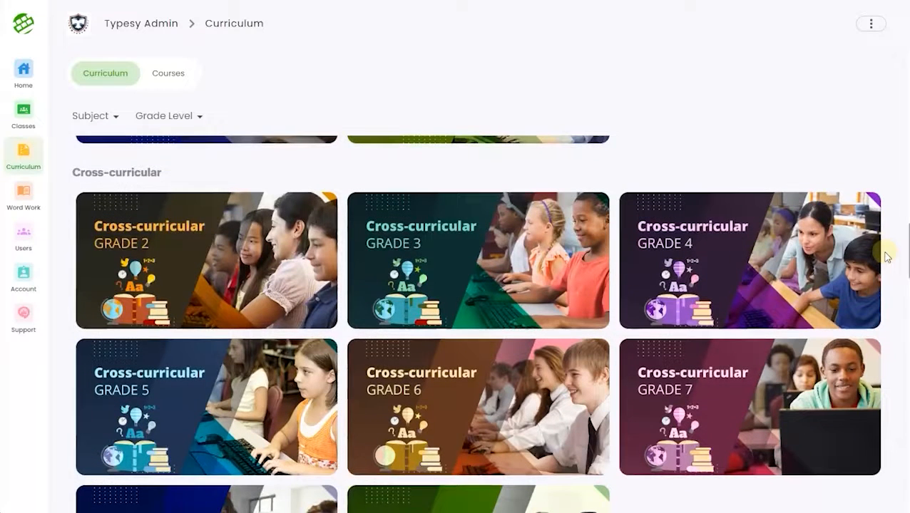
pyautogui.scroll(-3)
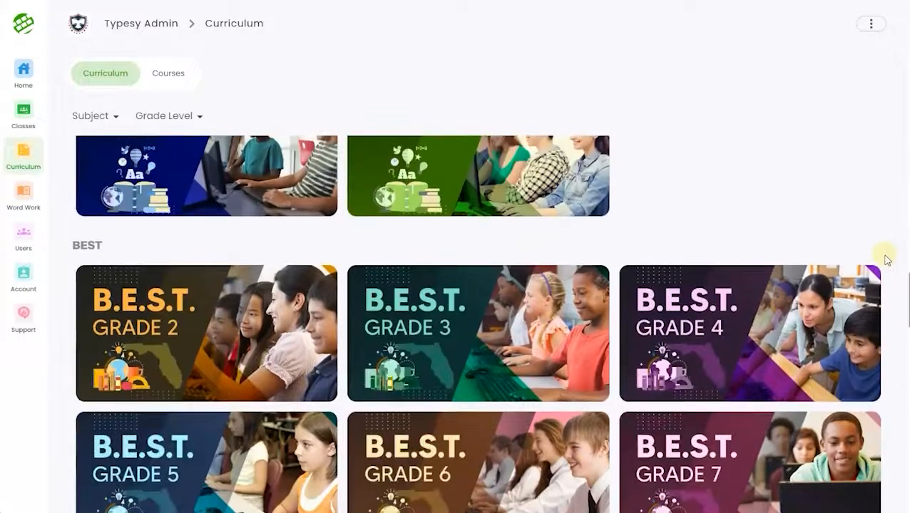
pyautogui.scroll(-3)
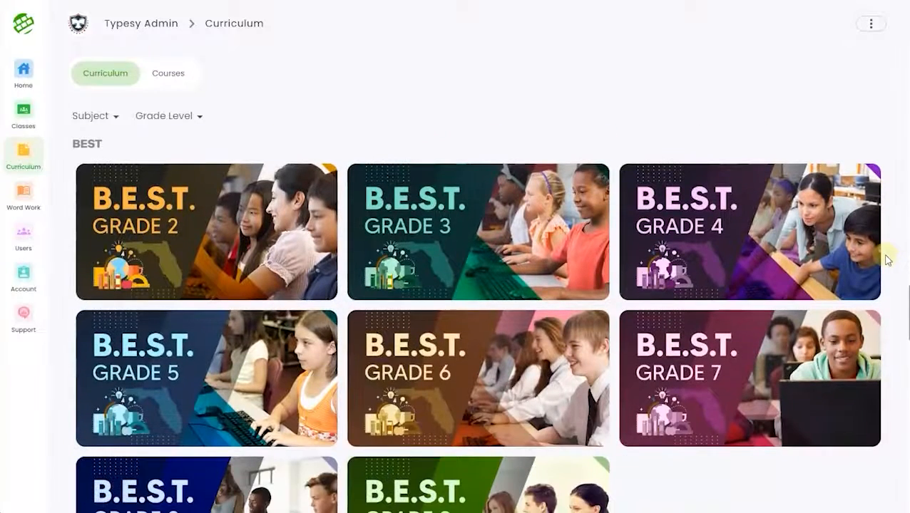
pyautogui.scroll(-3)
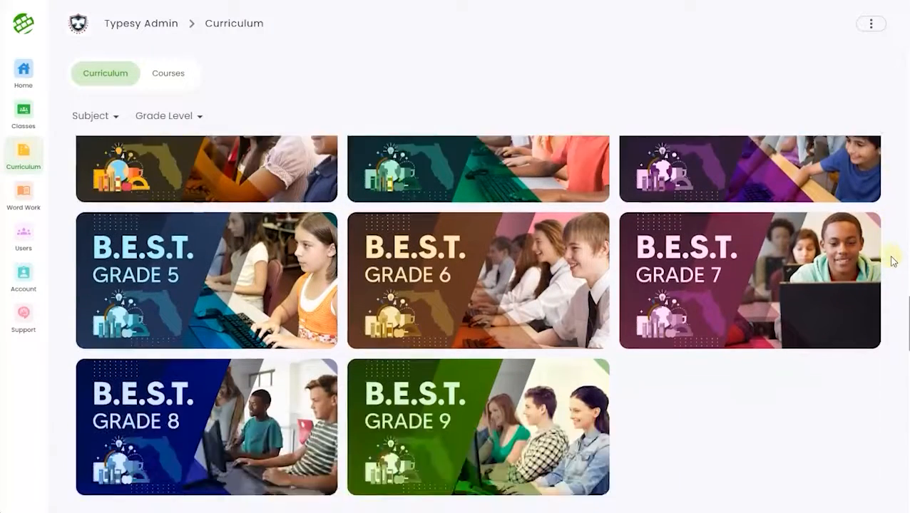
pyautogui.scroll(-3)
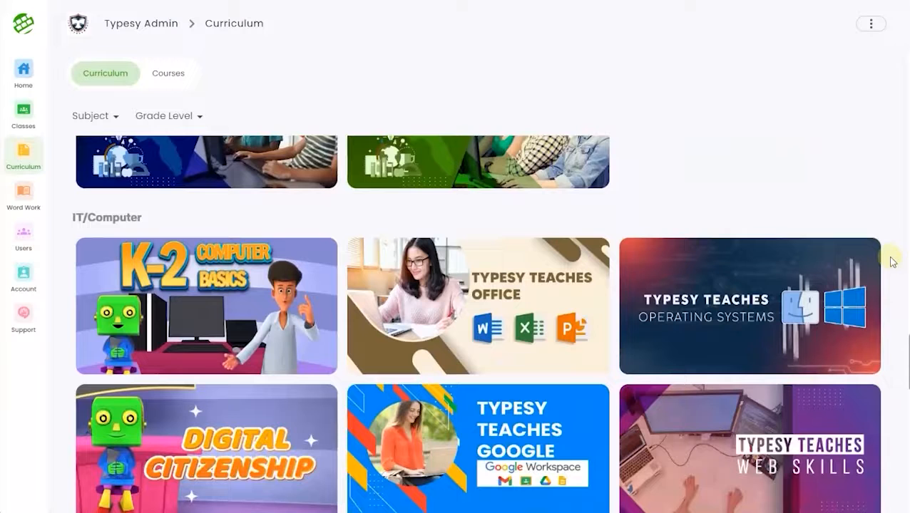
pyautogui.scroll(-3)
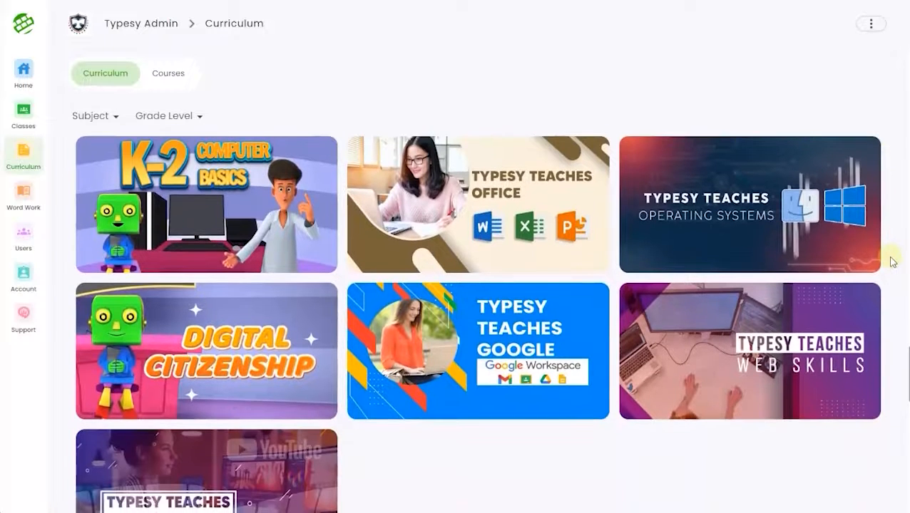
pyautogui.scroll(-3)
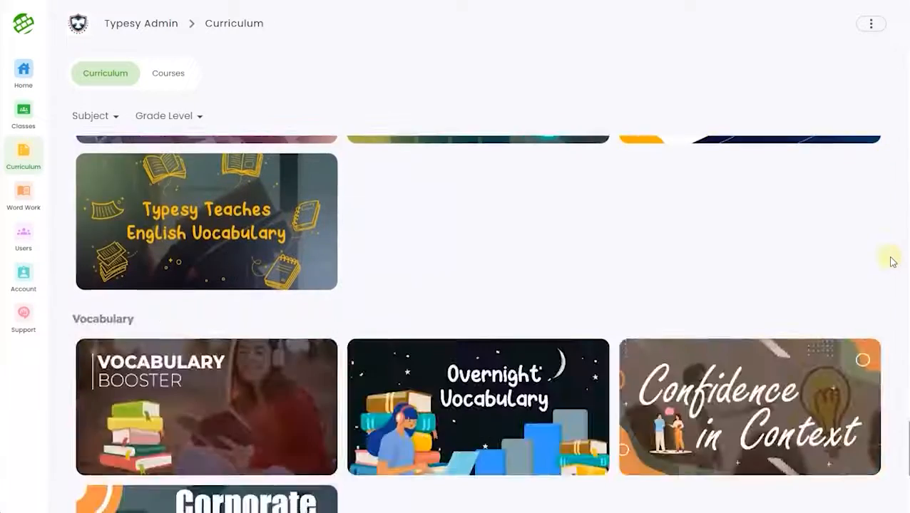
pyautogui.scroll(-3)
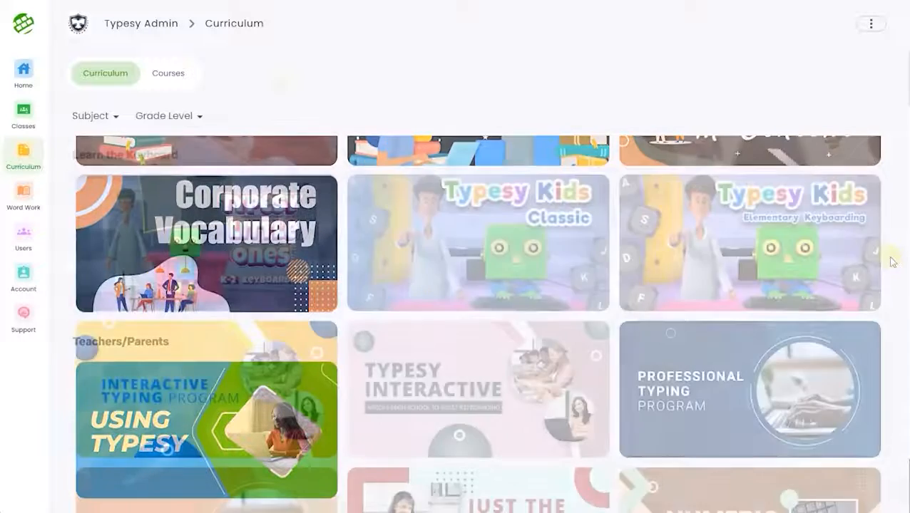
pyautogui.click(168, 73)
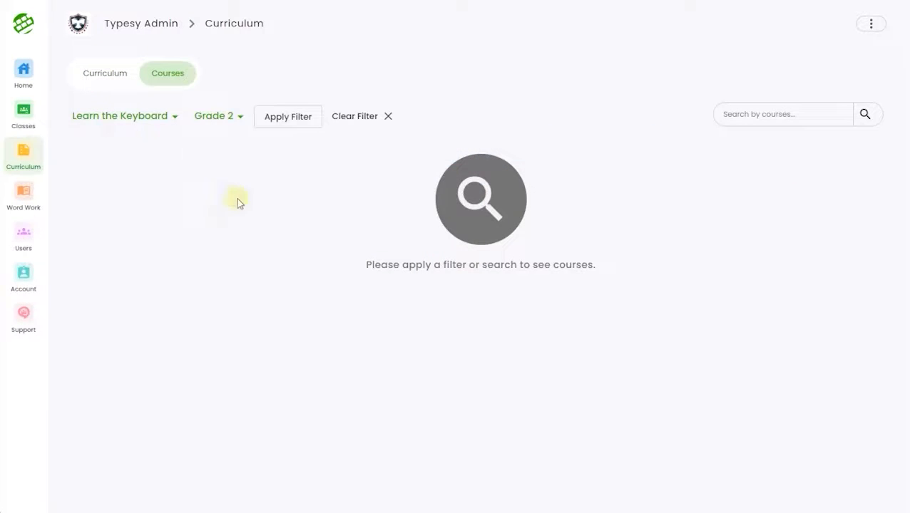
pyautogui.click(287, 116)
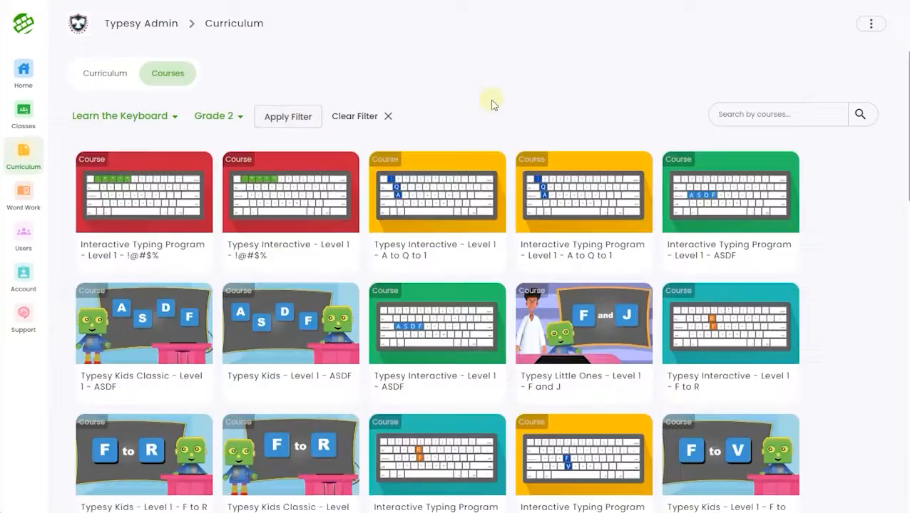
# - Go from the home dashboard to the Level A word lists
pyautogui.click(23, 72)
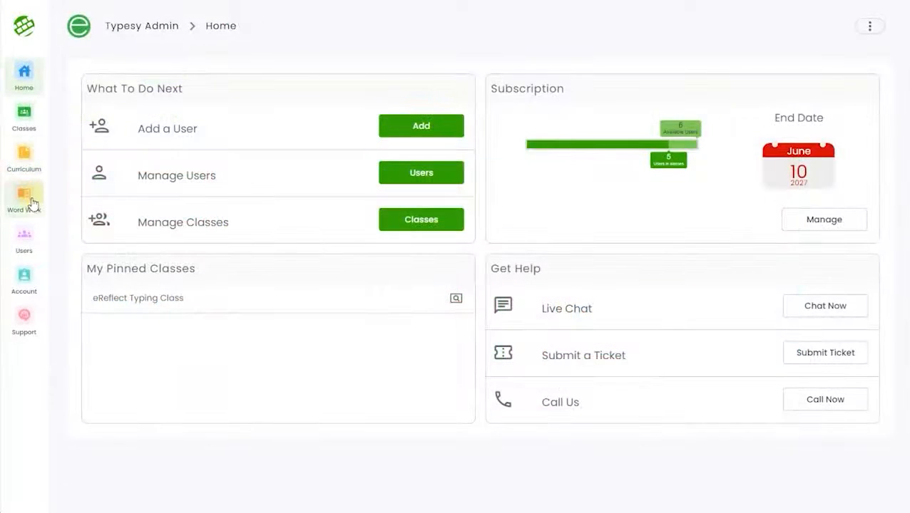
pyautogui.click(23, 198)
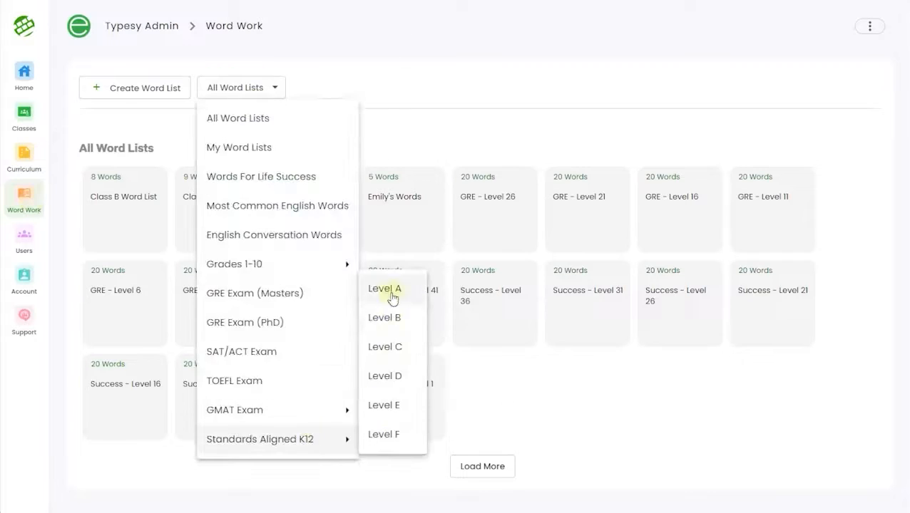
pyautogui.click(384, 288)
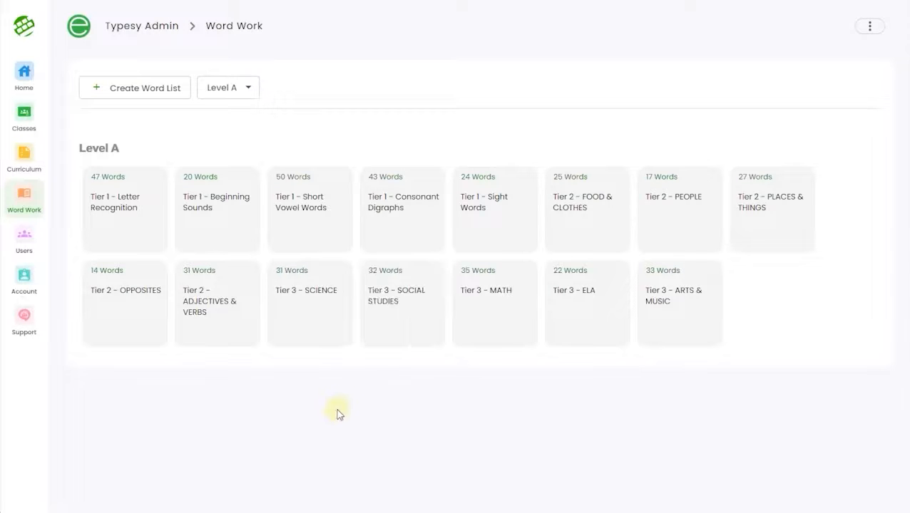
# - Assign Tier 1 - Letter Recognition to eReflect Typing Class and Computer Classes A–D
pyautogui.click(125, 209)
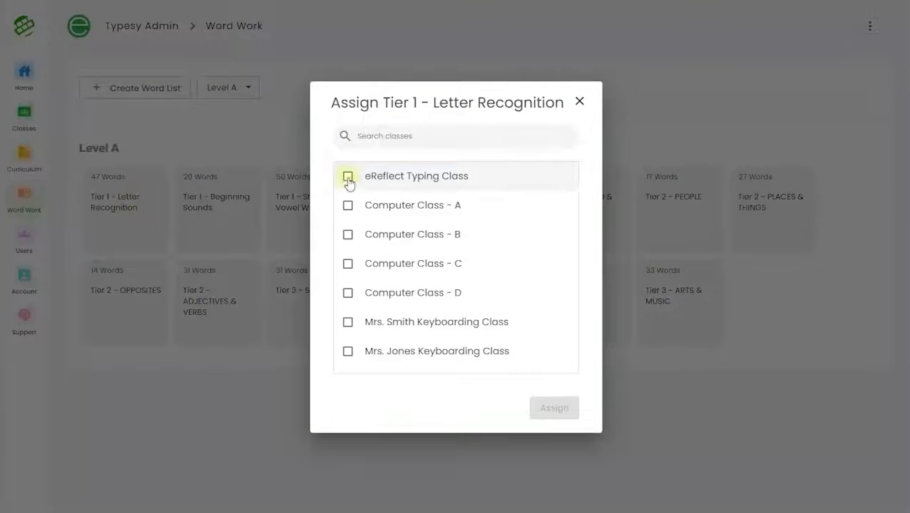
pyautogui.click(348, 176)
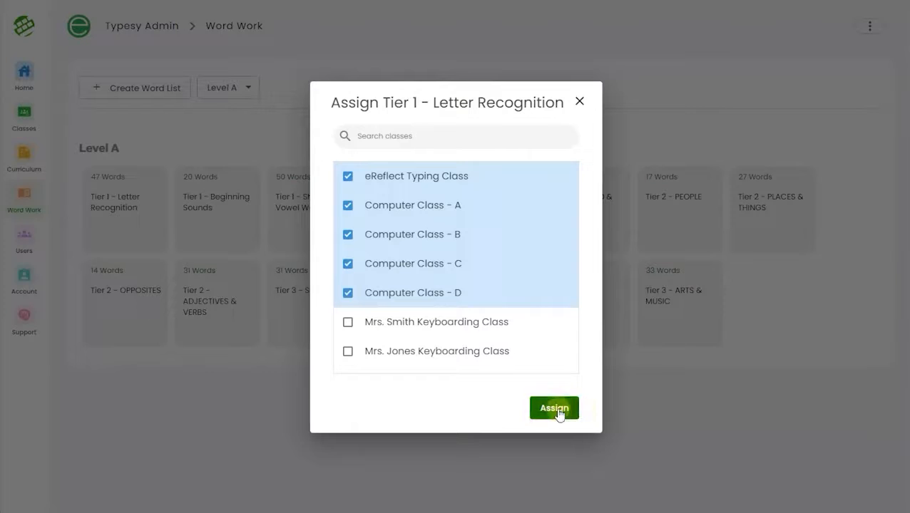
pyautogui.click(554, 407)
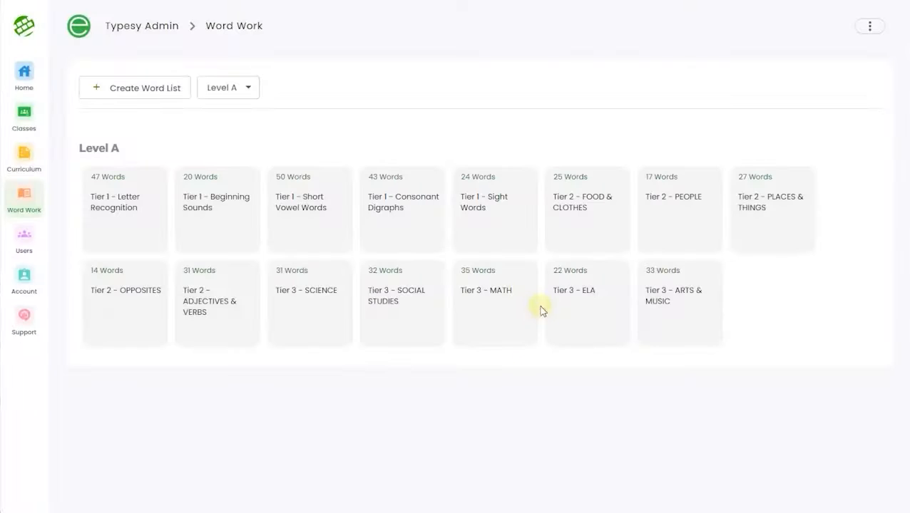
pyautogui.click(227, 87)
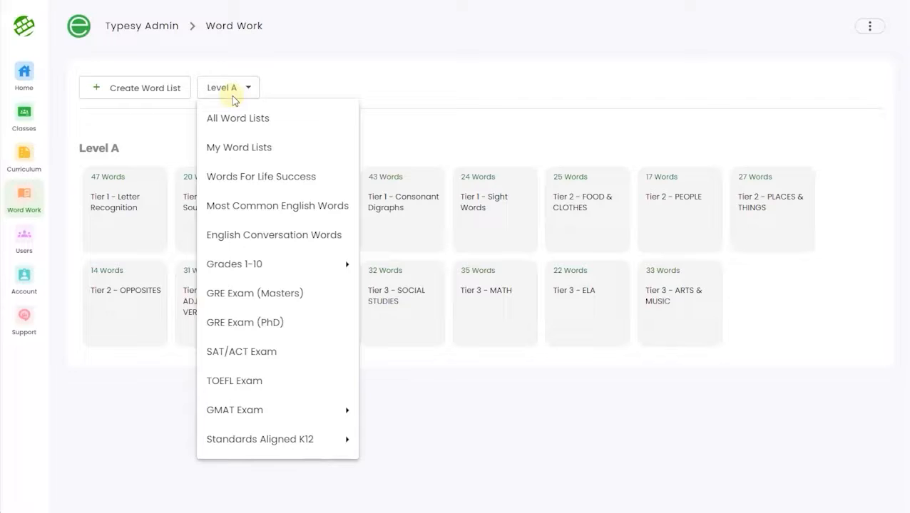
pyautogui.click(120, 96)
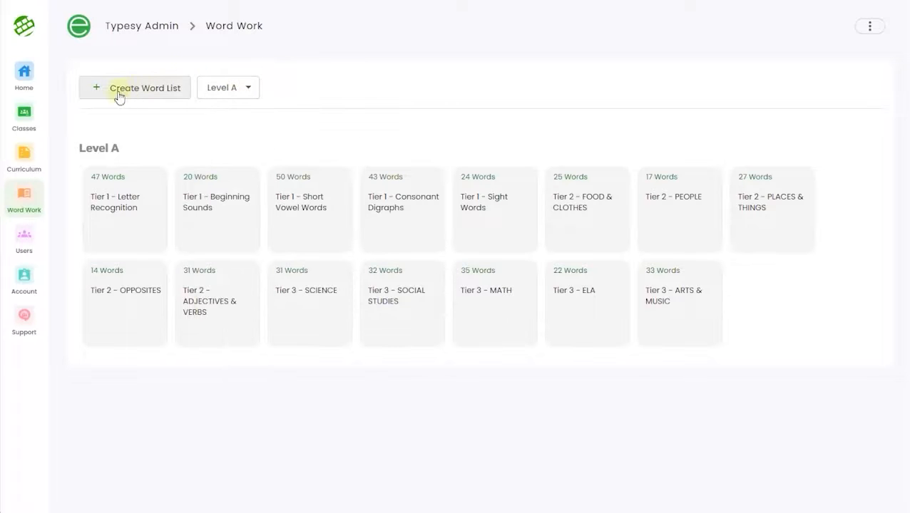
pyautogui.click(146, 88)
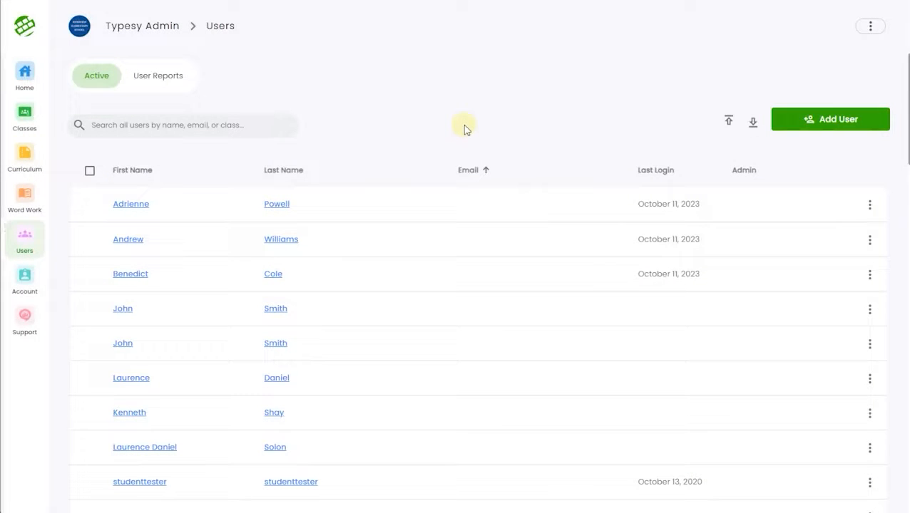
pyautogui.moveTo(729, 120)
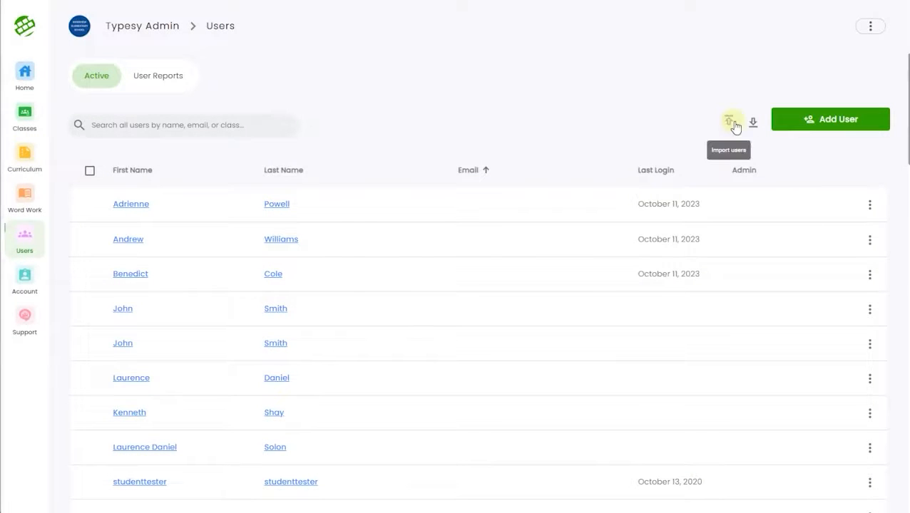
# - View the Import Users CSV instructions, close them, and return Home
pyautogui.click(729, 122)
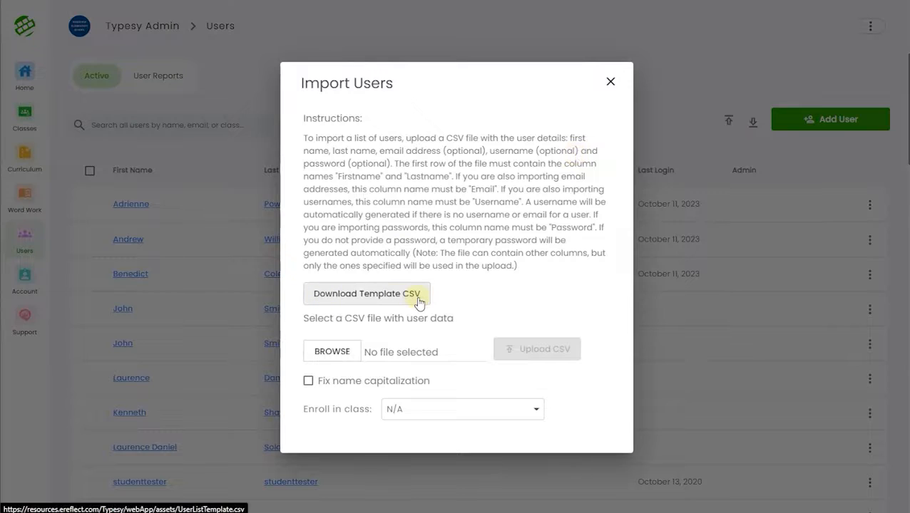
pyautogui.moveTo(491, 300)
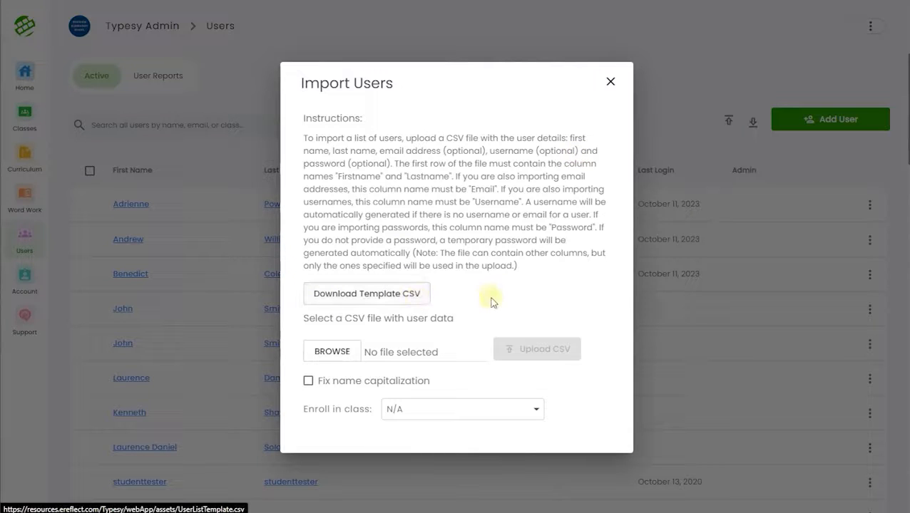
pyautogui.moveTo(349, 380)
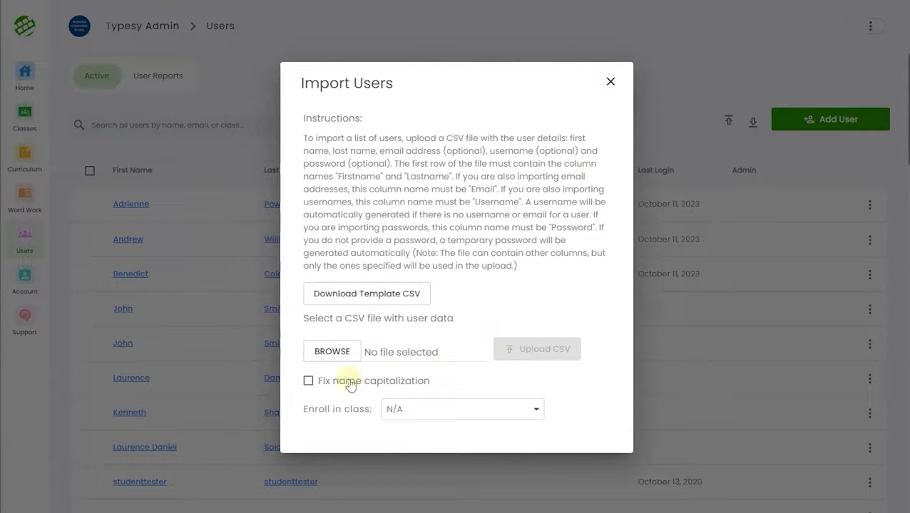
pyautogui.click(462, 408)
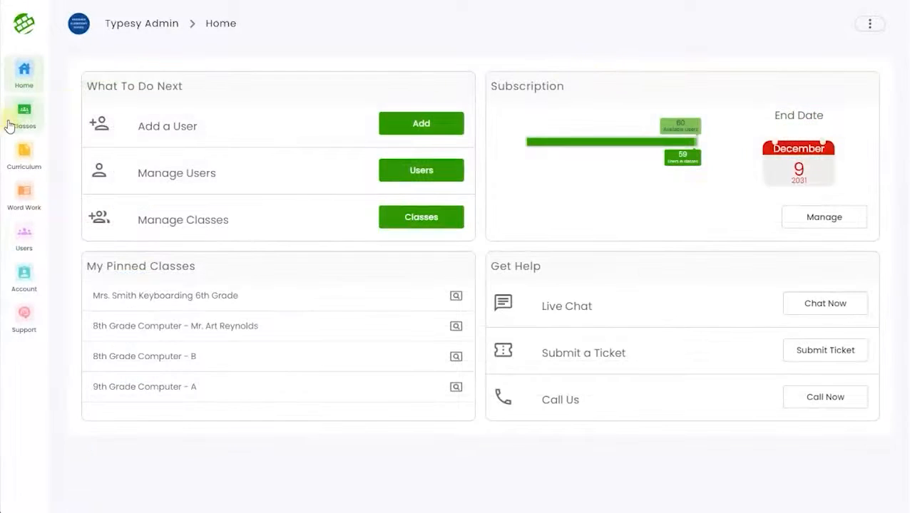
# - Open Mrs. Smith Keyboarding 6th Grade, scan its Overview, and show the student roster
pyautogui.click(164, 295)
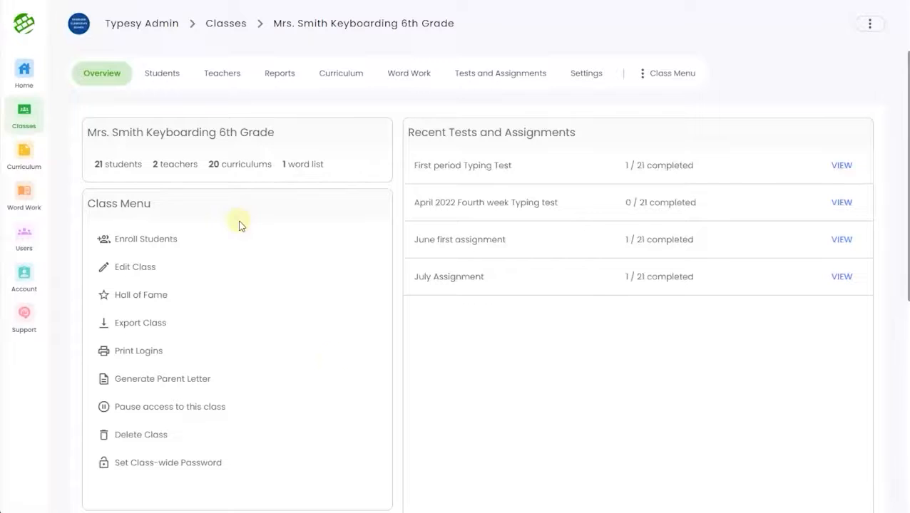
pyautogui.scroll(-3)
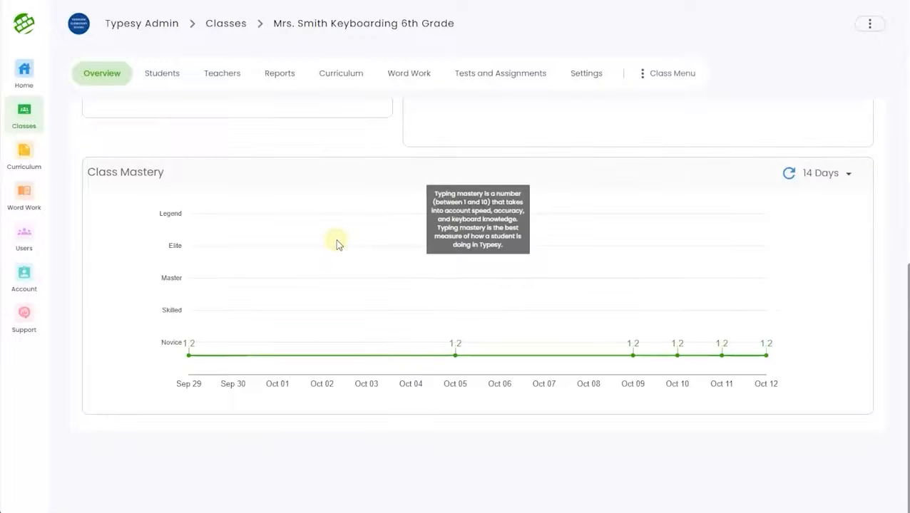
pyautogui.scroll(3)
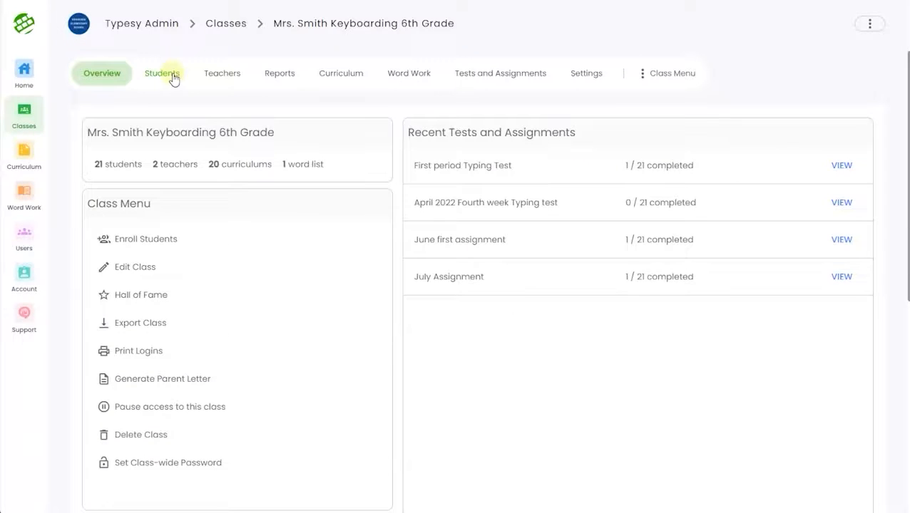
pyautogui.click(162, 72)
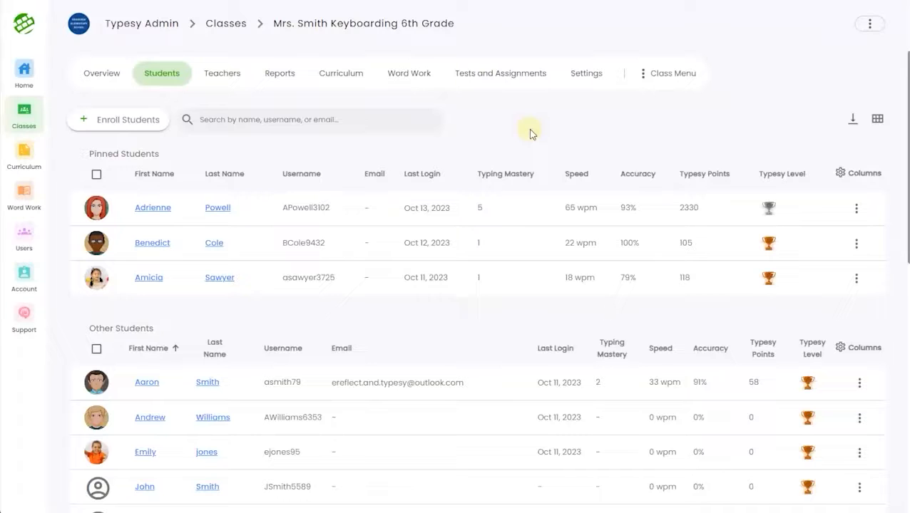
pyautogui.click(153, 208)
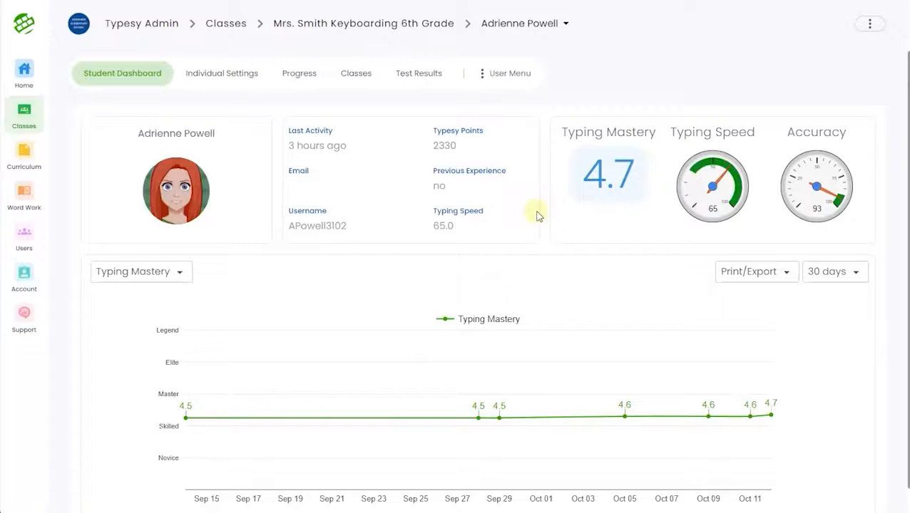
pyautogui.click(140, 271)
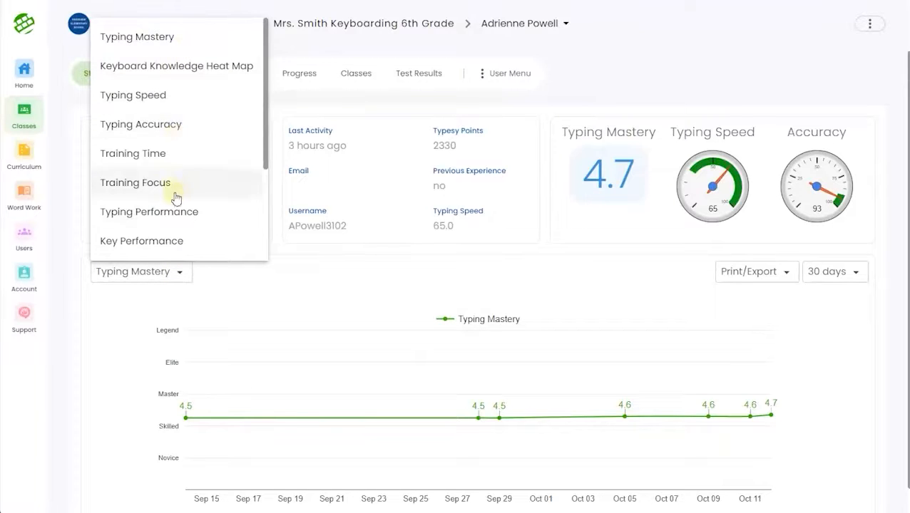
pyautogui.scroll(-3)
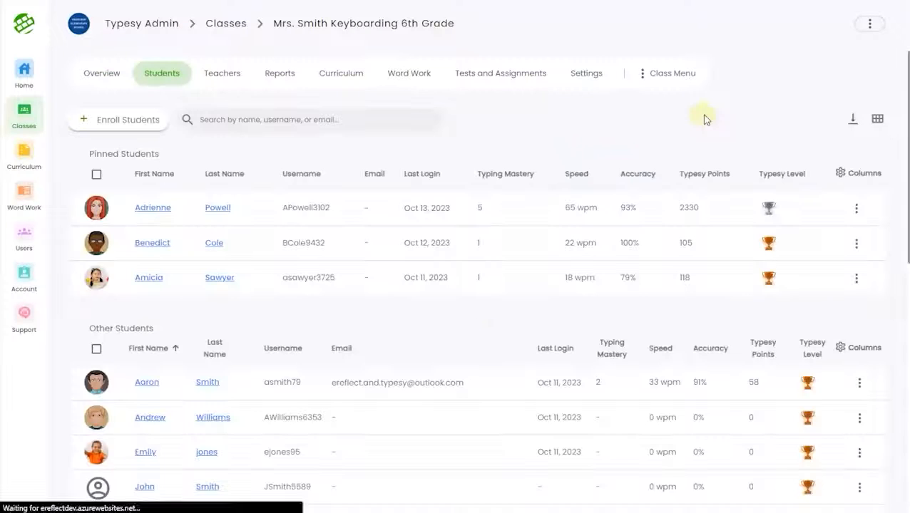
# - Toggle the roster between card and table layouts, then view the class teachers
pyautogui.click(877, 119)
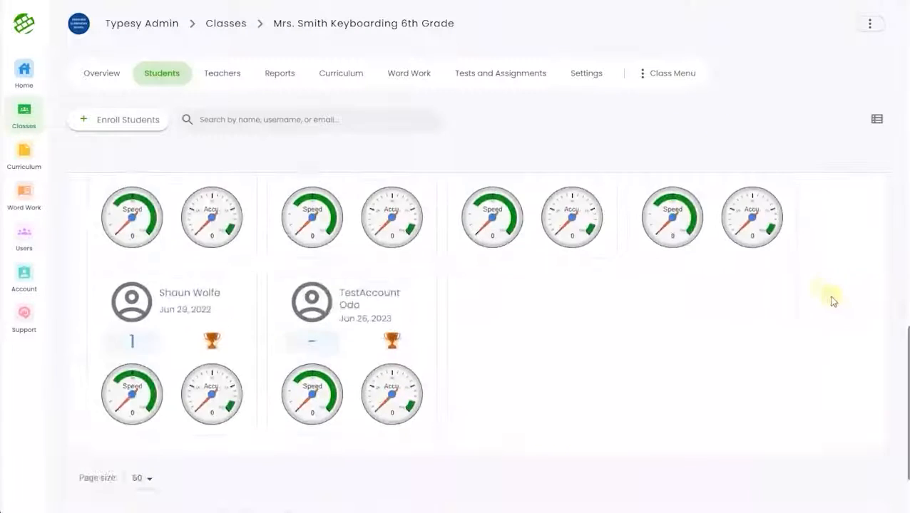
pyautogui.click(876, 119)
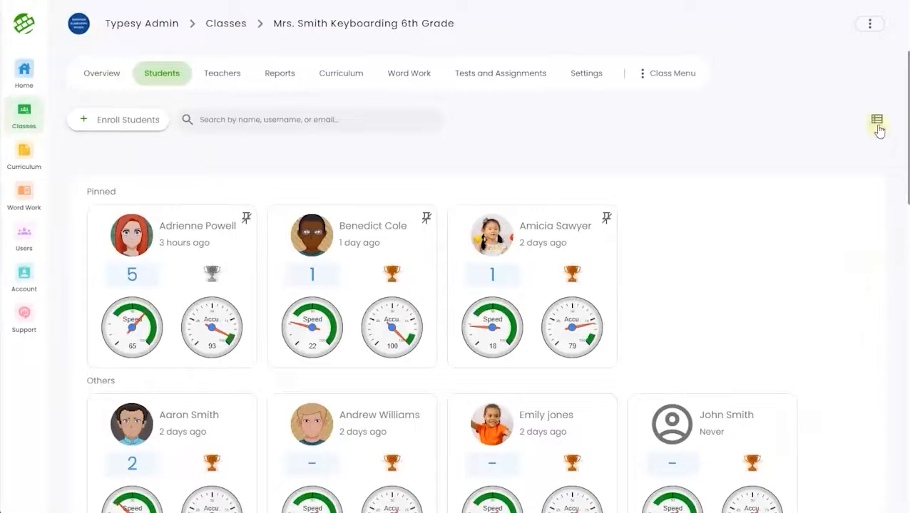
pyautogui.click(877, 119)
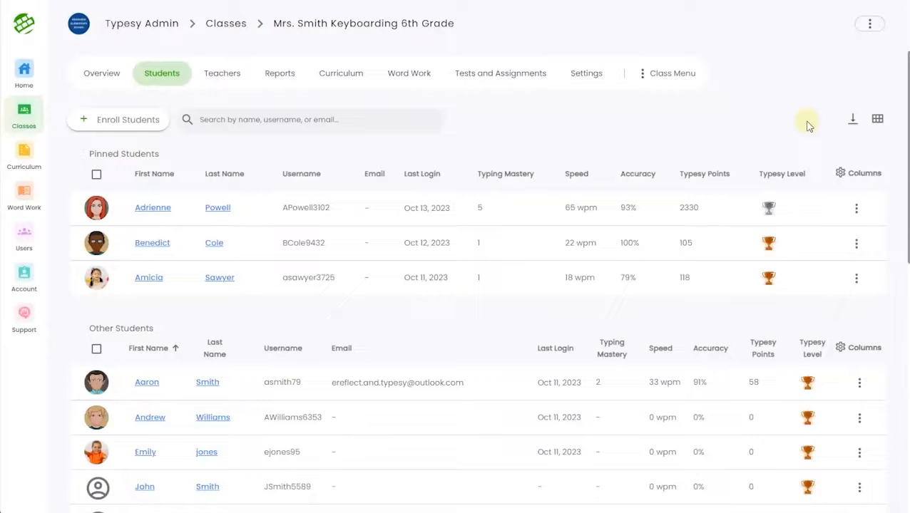
pyautogui.click(222, 72)
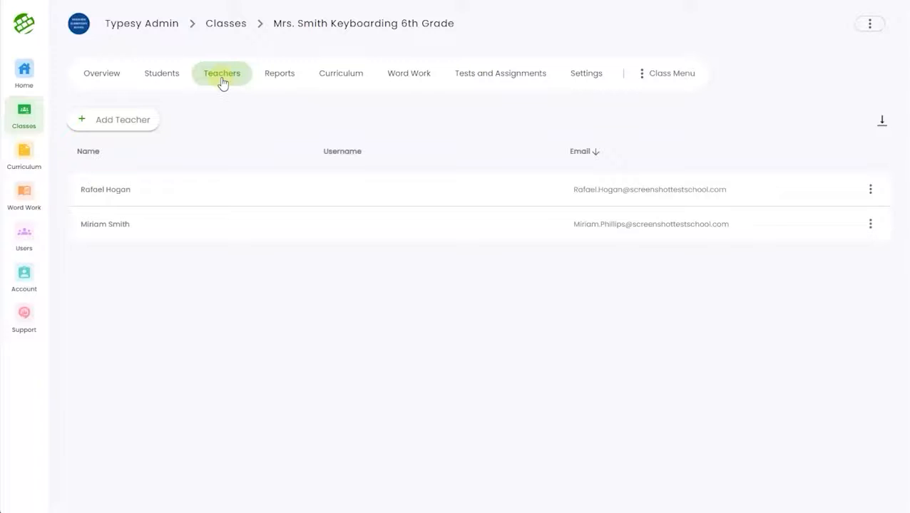
# - In Reports, switch to the Individual Student Performance Report
pyautogui.click(279, 72)
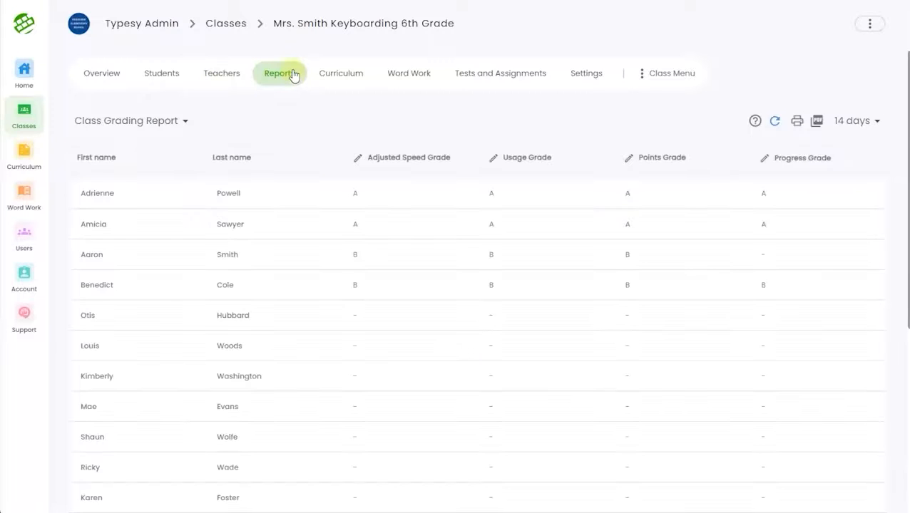
pyautogui.click(131, 121)
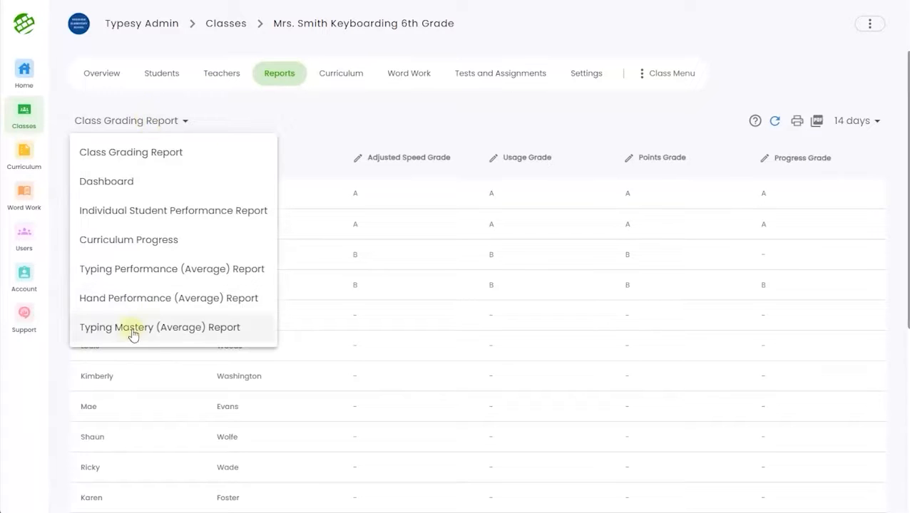
pyautogui.click(171, 269)
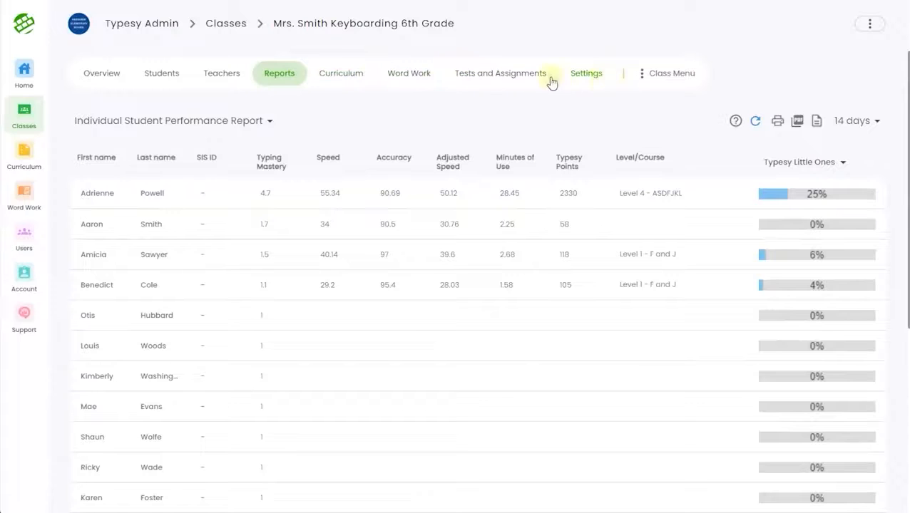
# - Go to Support and open the Admin Interface Video Tutorials via Watch Now
pyautogui.click(24, 317)
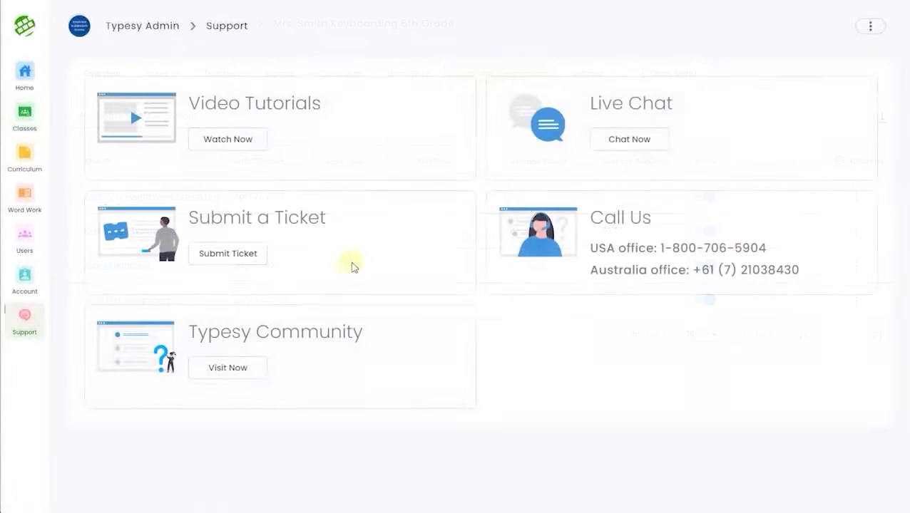
pyautogui.click(228, 139)
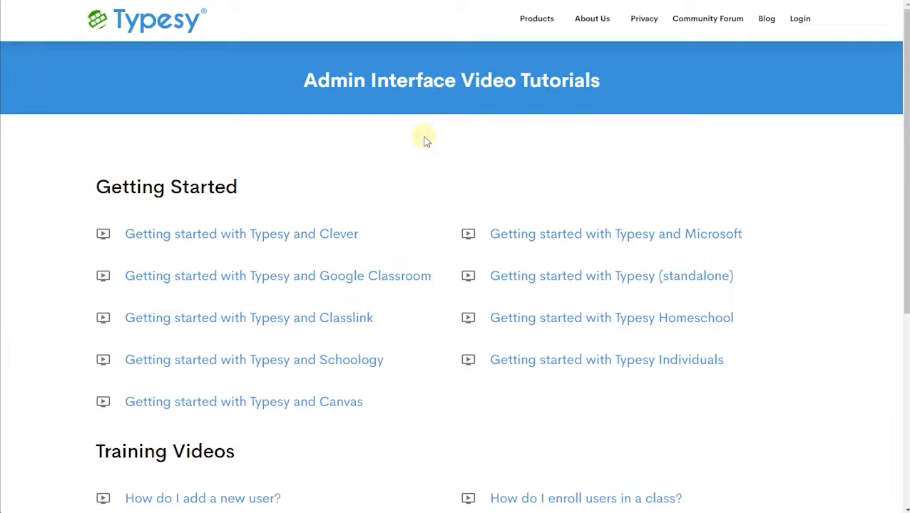